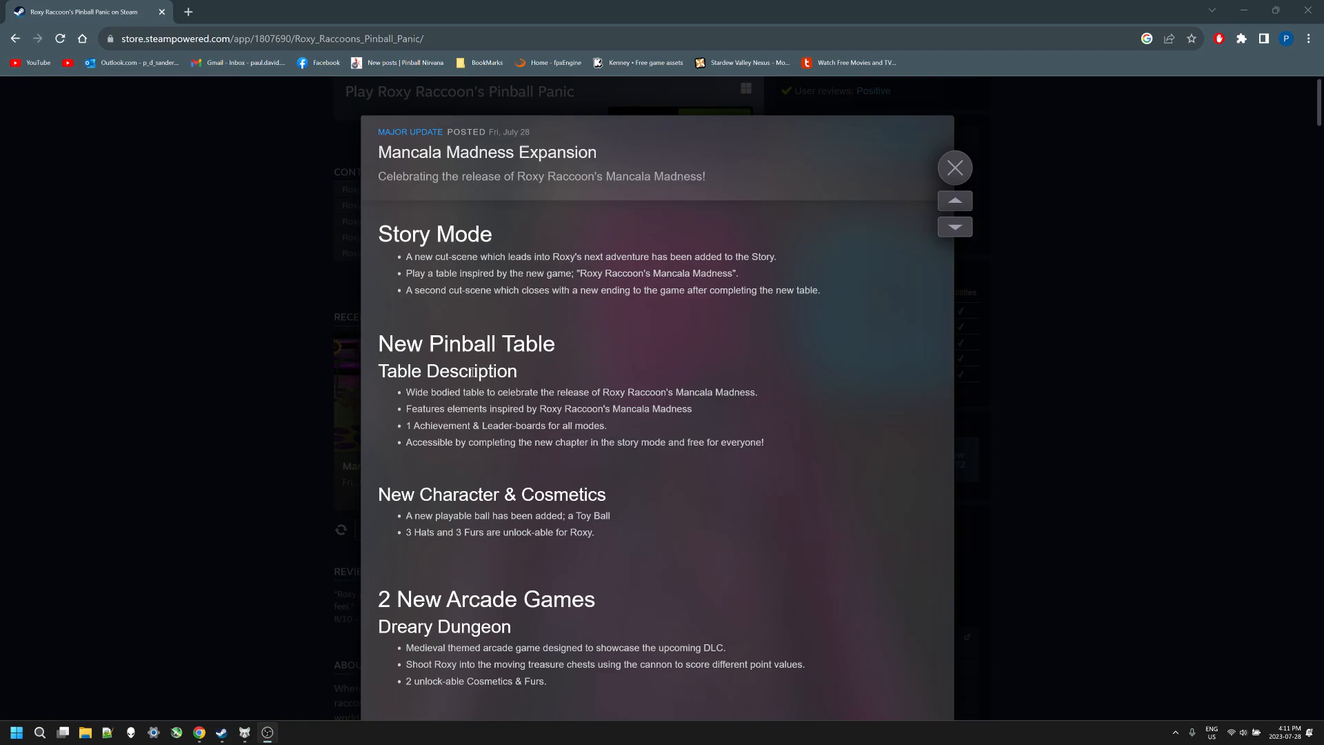
# Scroll the update notes past Story Mode, New Pinball Table and Arcade Games to the Table Editor Update
pyautogui.scroll(-3)
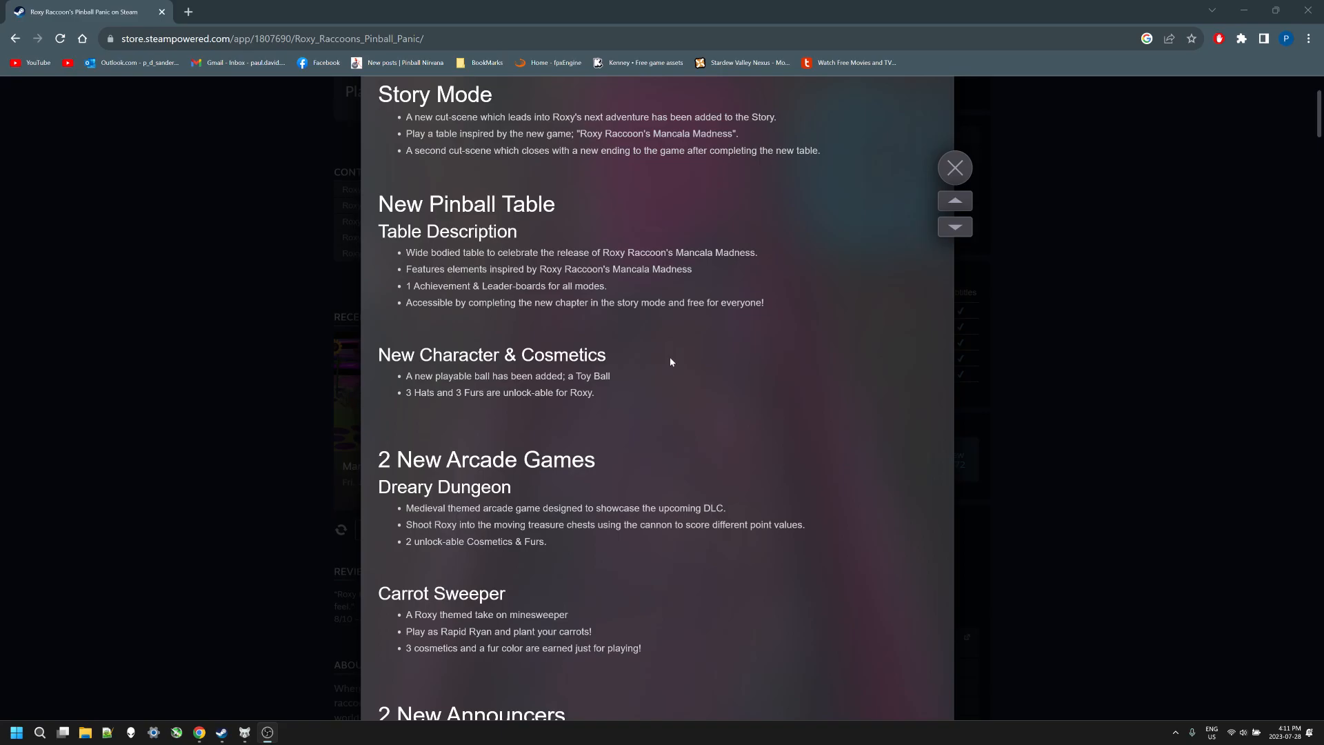
pyautogui.scroll(-3)
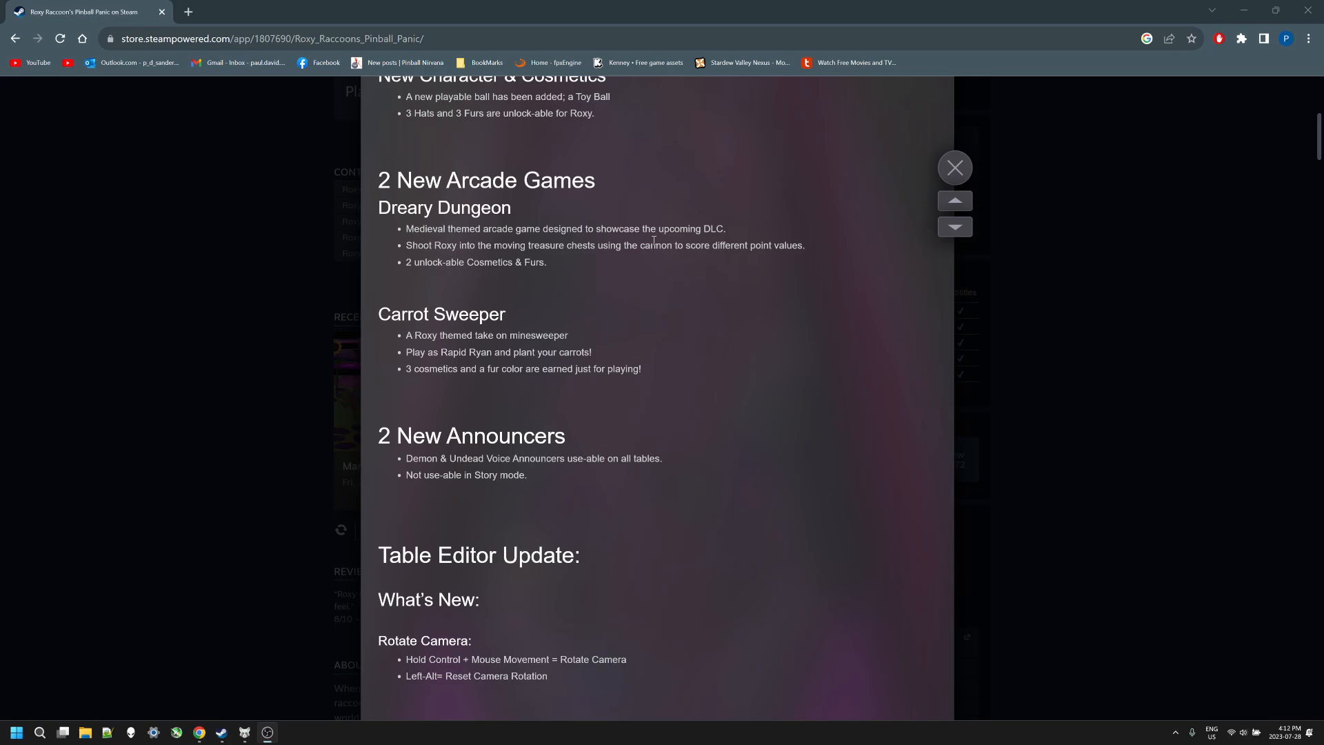
pyautogui.moveTo(568, 316)
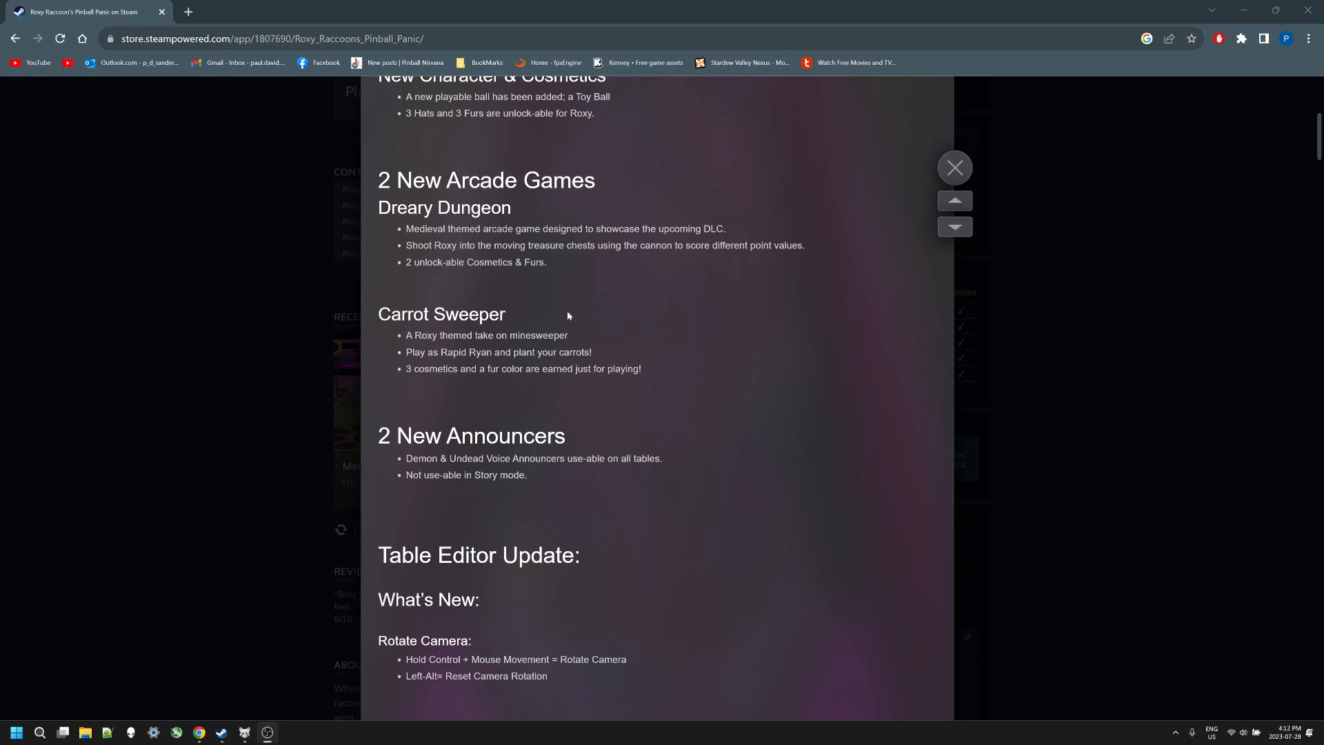
pyautogui.scroll(-3)
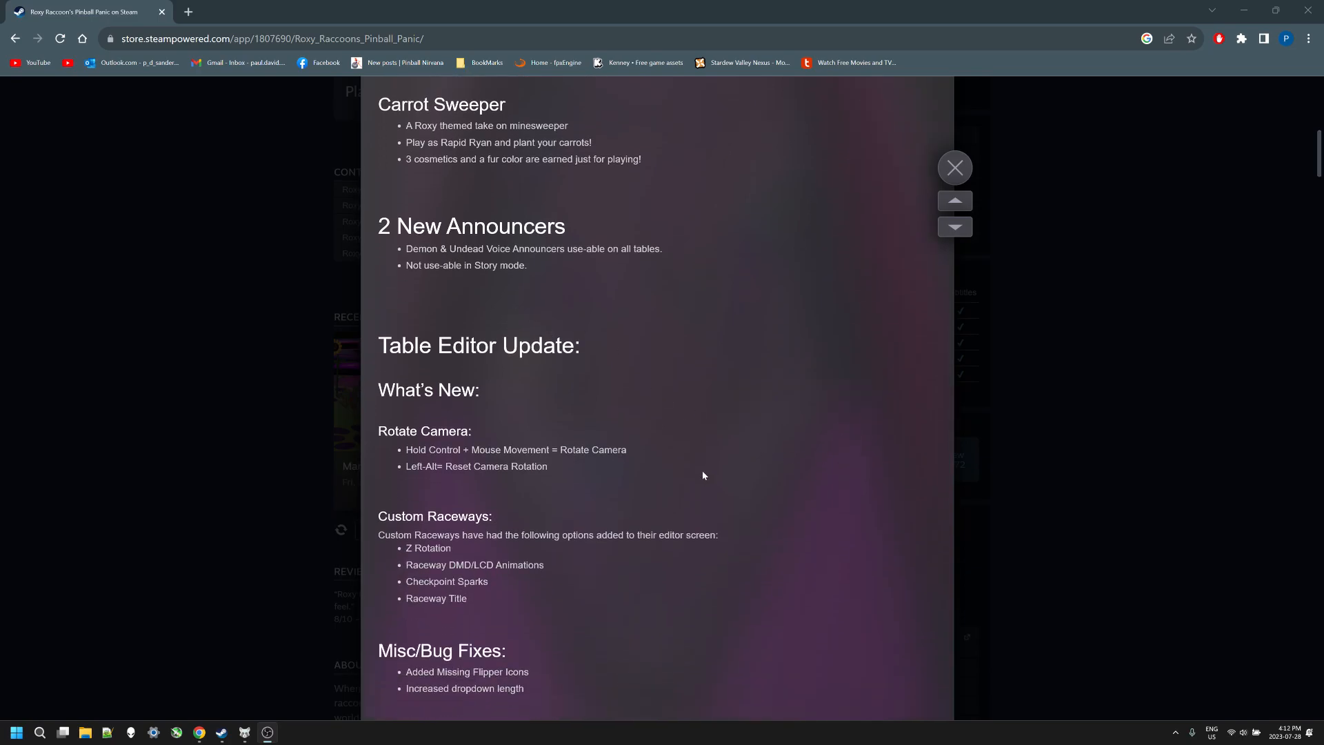
pyautogui.moveTo(695, 459)
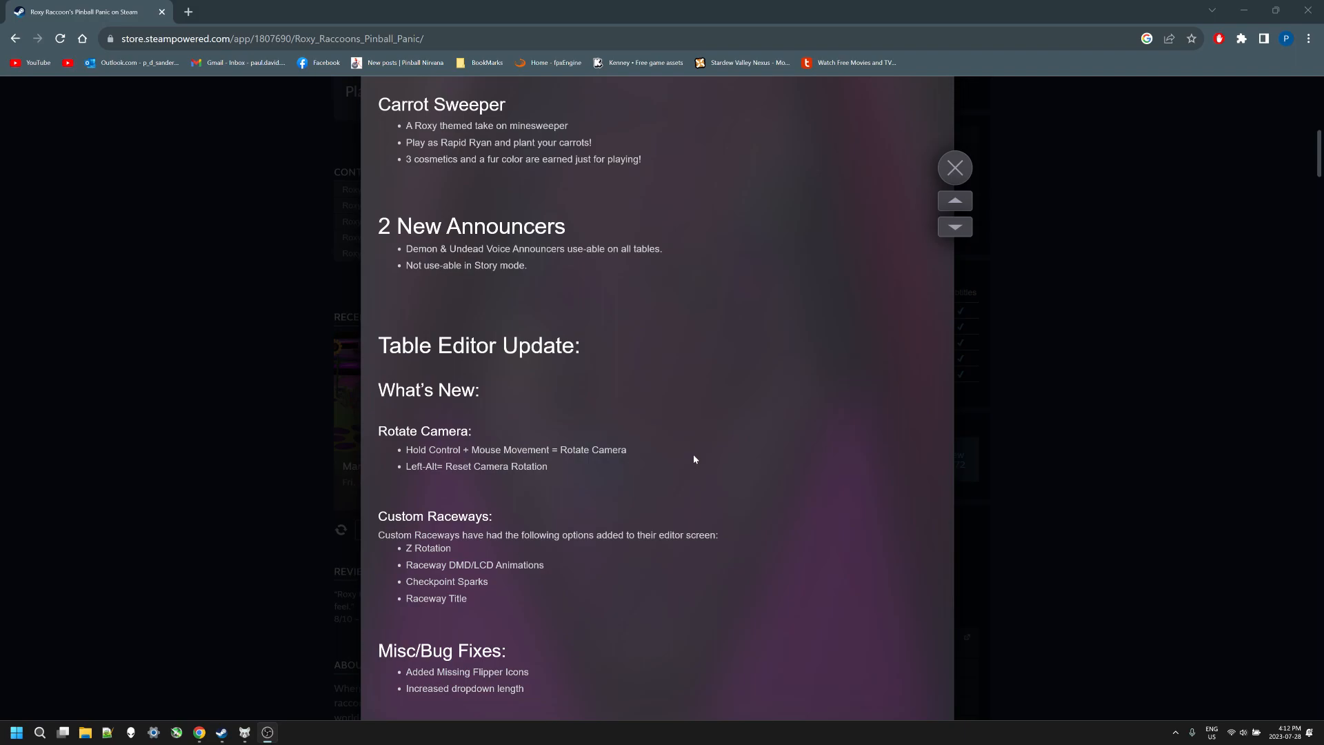
pyautogui.scroll(-3)
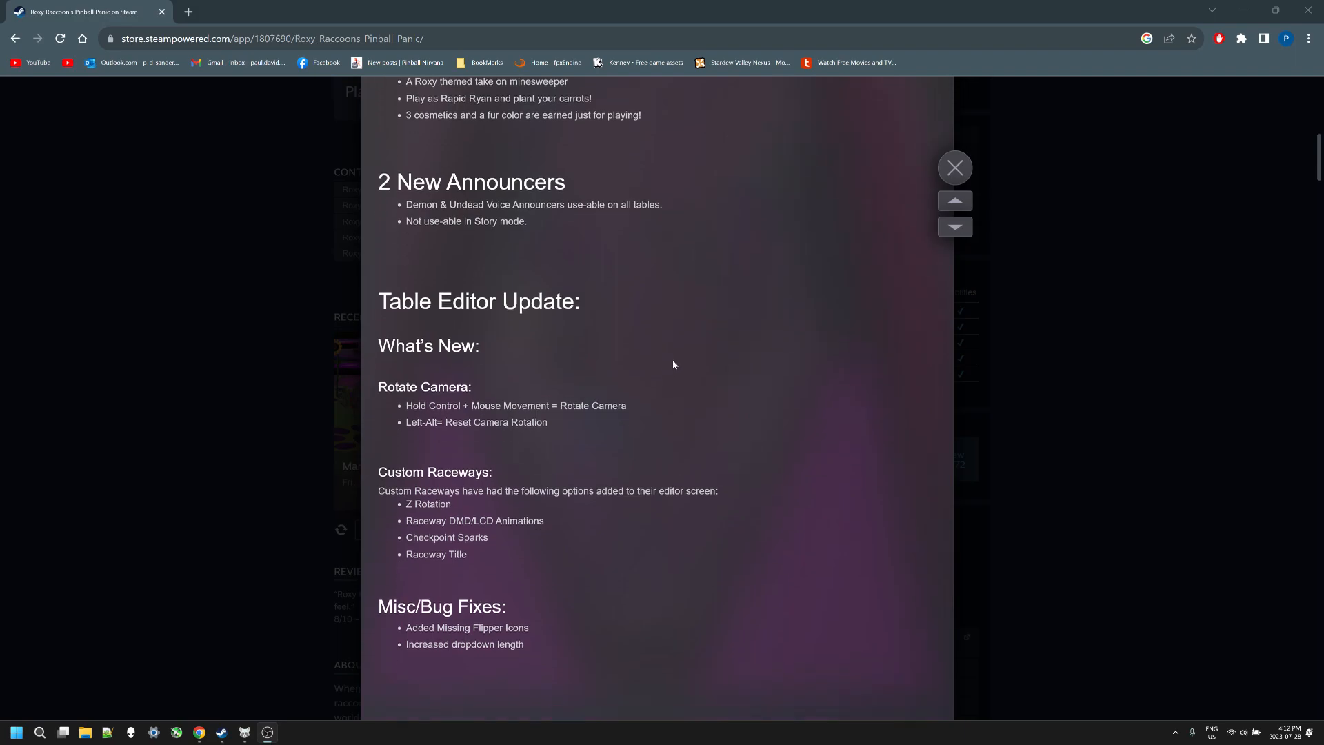
# Scroll past the bug fixes until the embedded Raceway & Camera Options YouTube video is fully visible
pyautogui.scroll(-3)
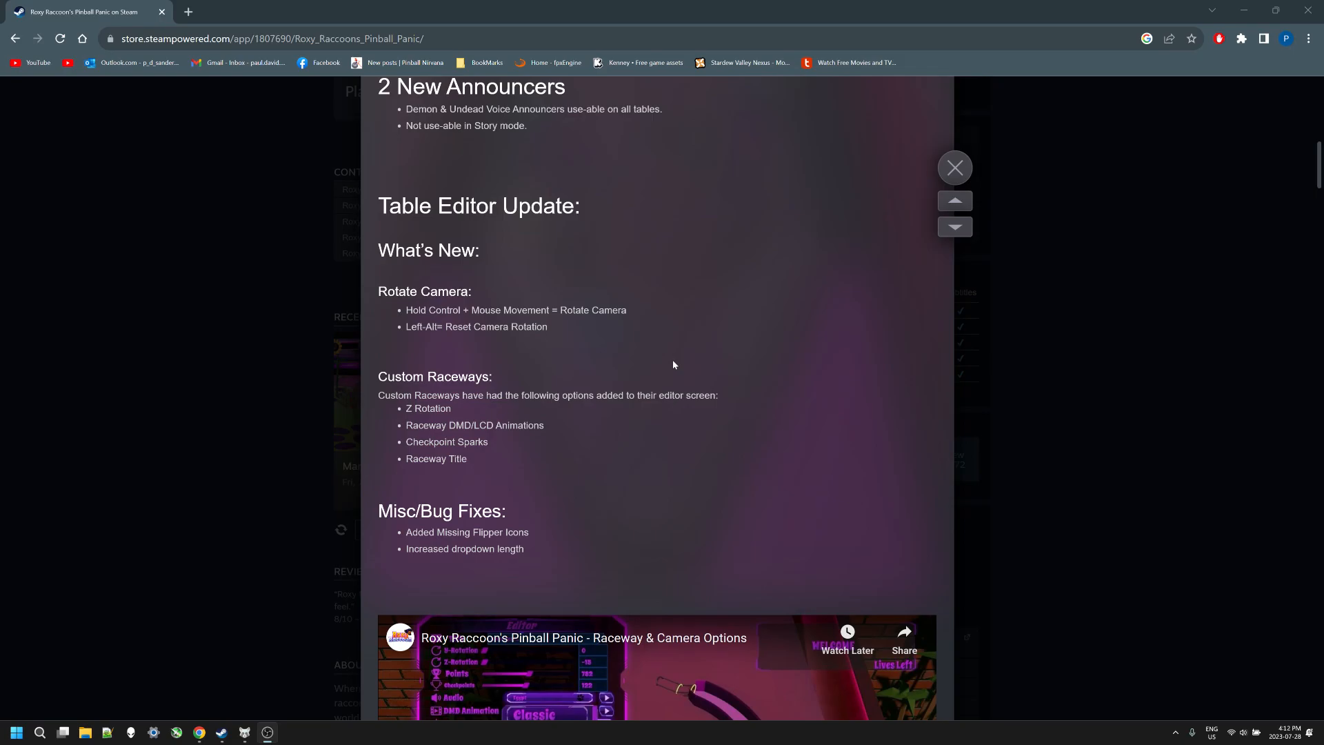
pyautogui.moveTo(603, 361)
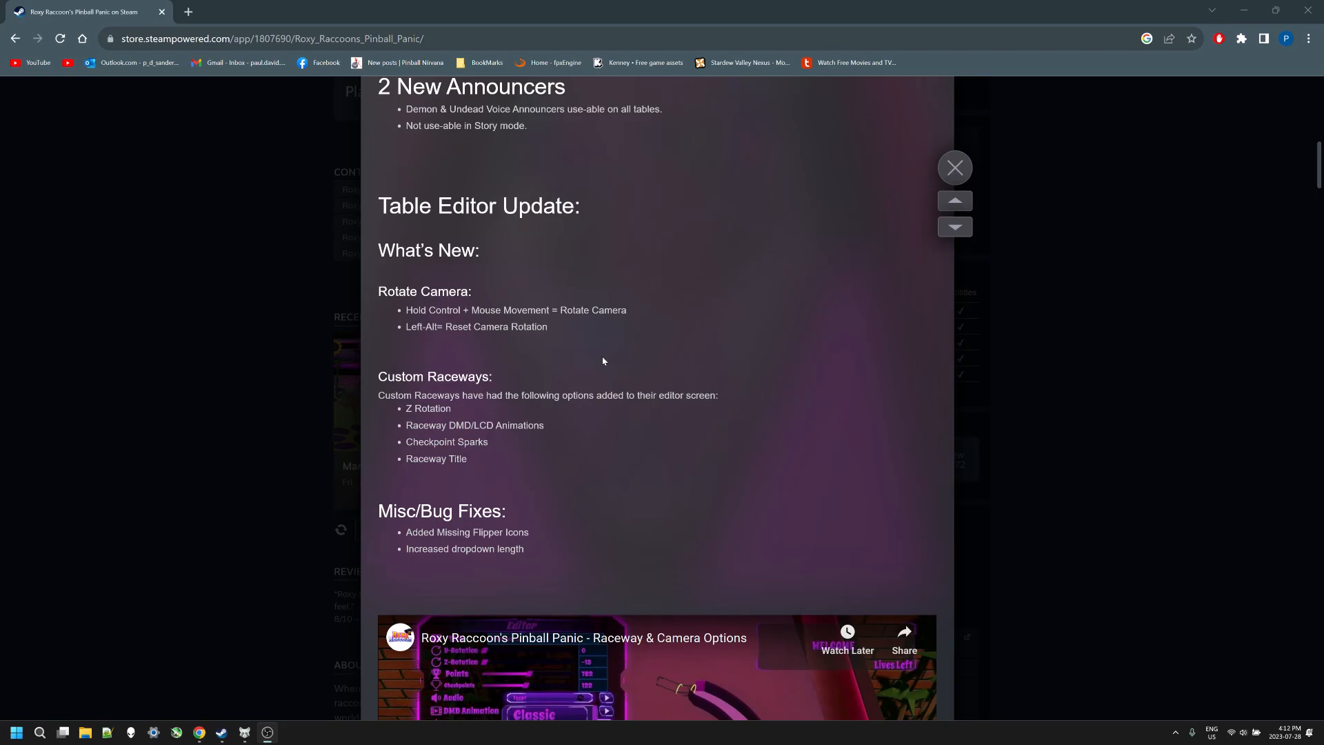
pyautogui.scroll(-3)
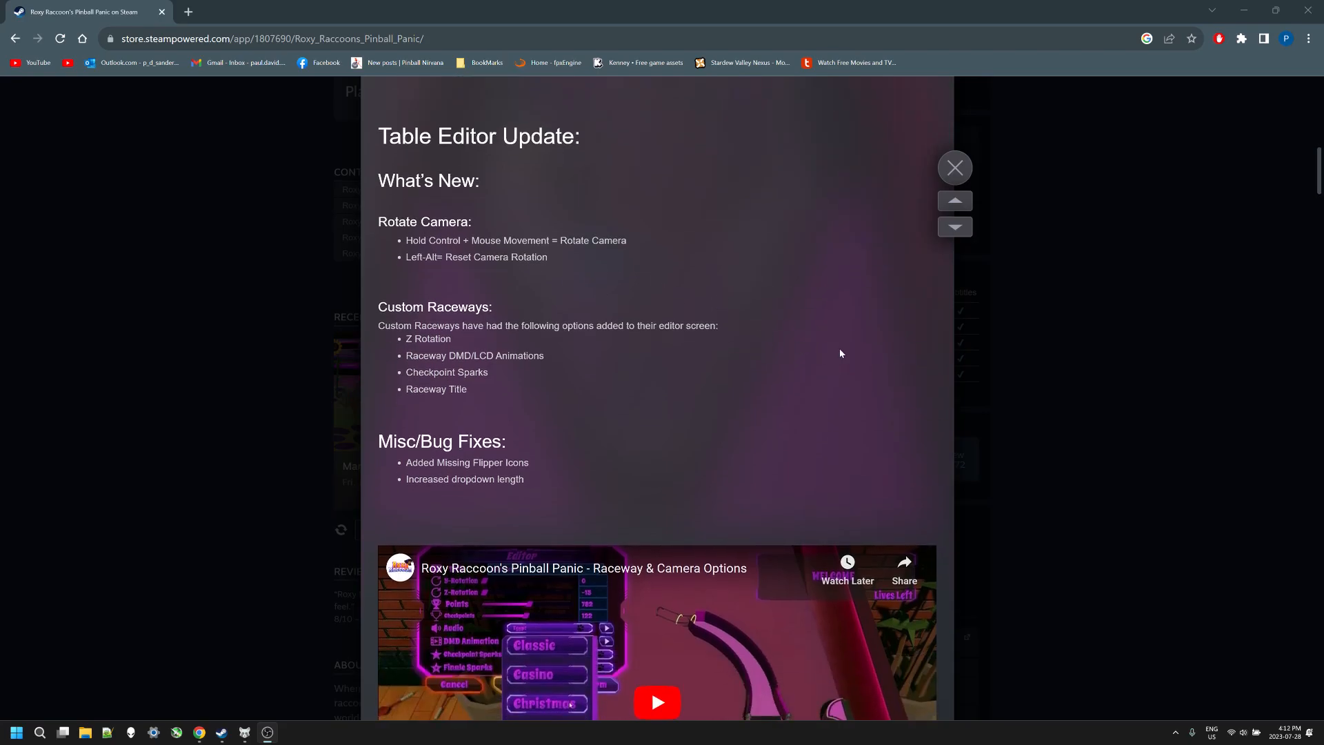
pyautogui.scroll(-3)
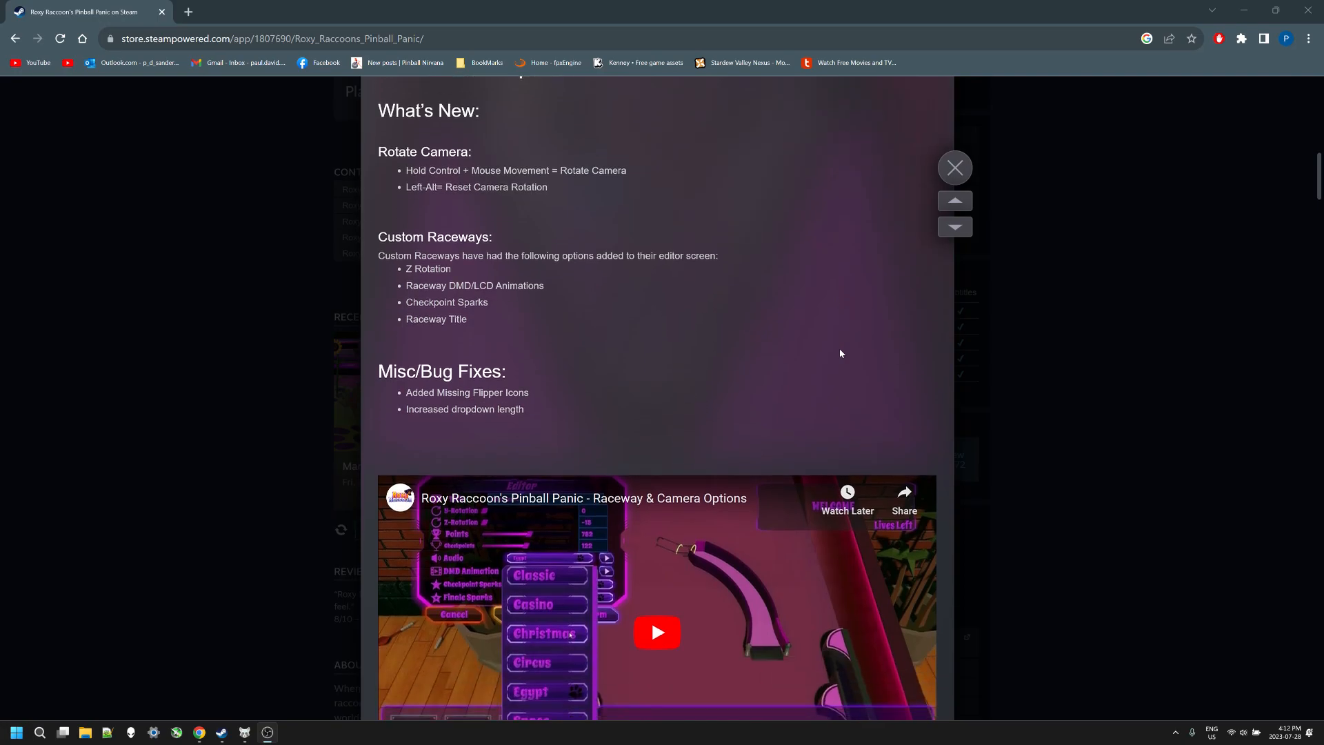
pyautogui.scroll(-3)
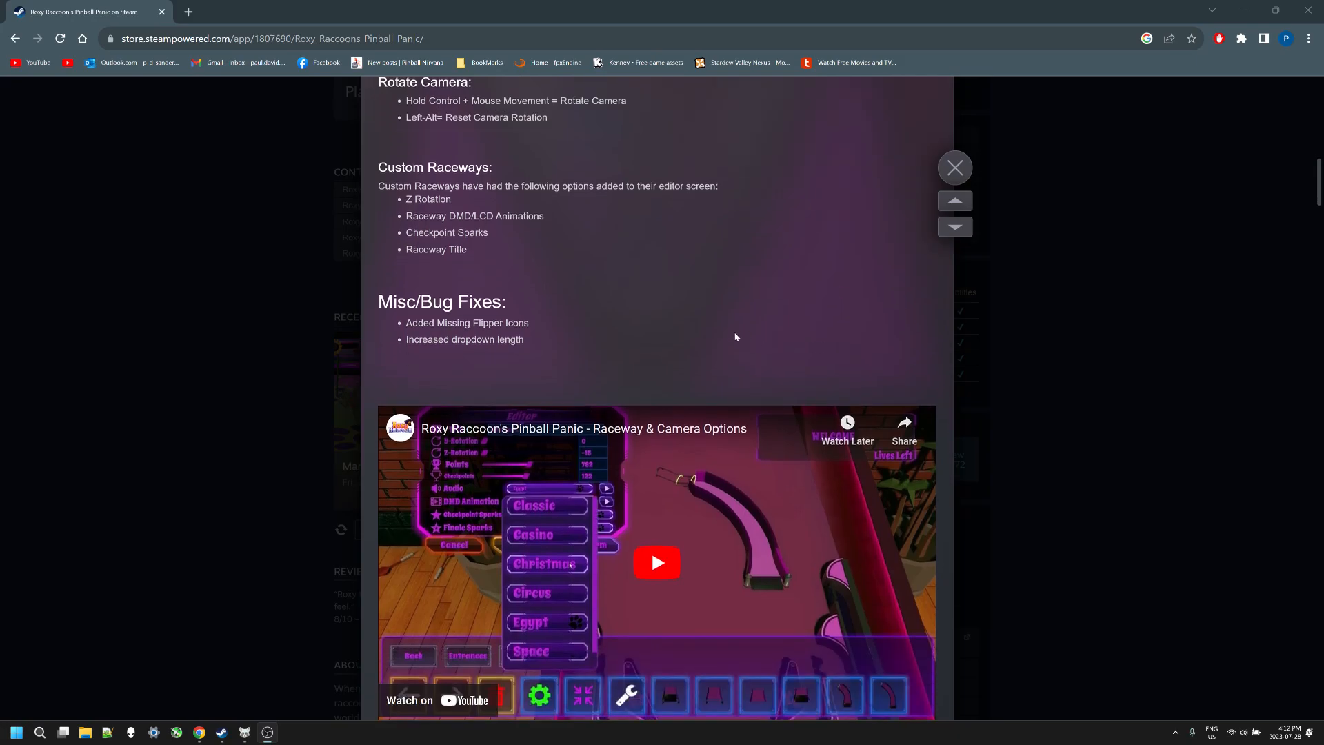
pyautogui.scroll(-3)
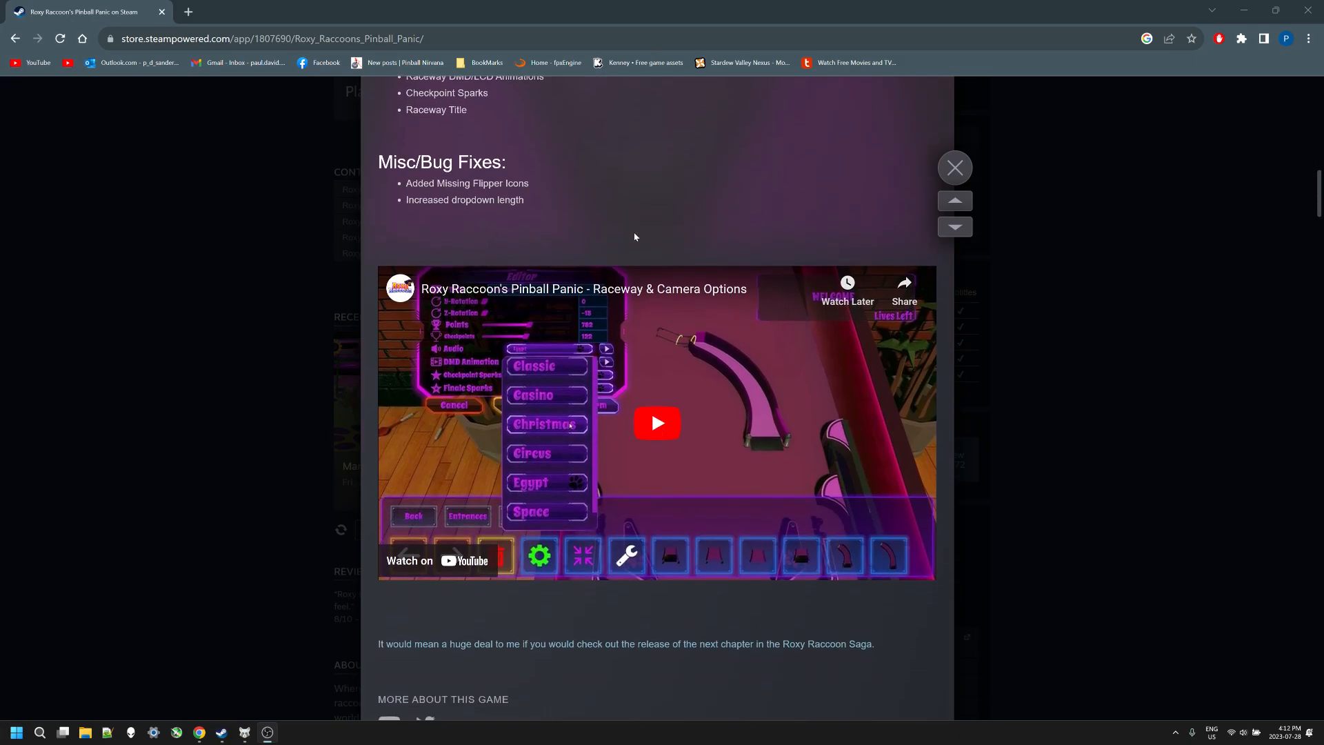
pyautogui.moveTo(688, 212)
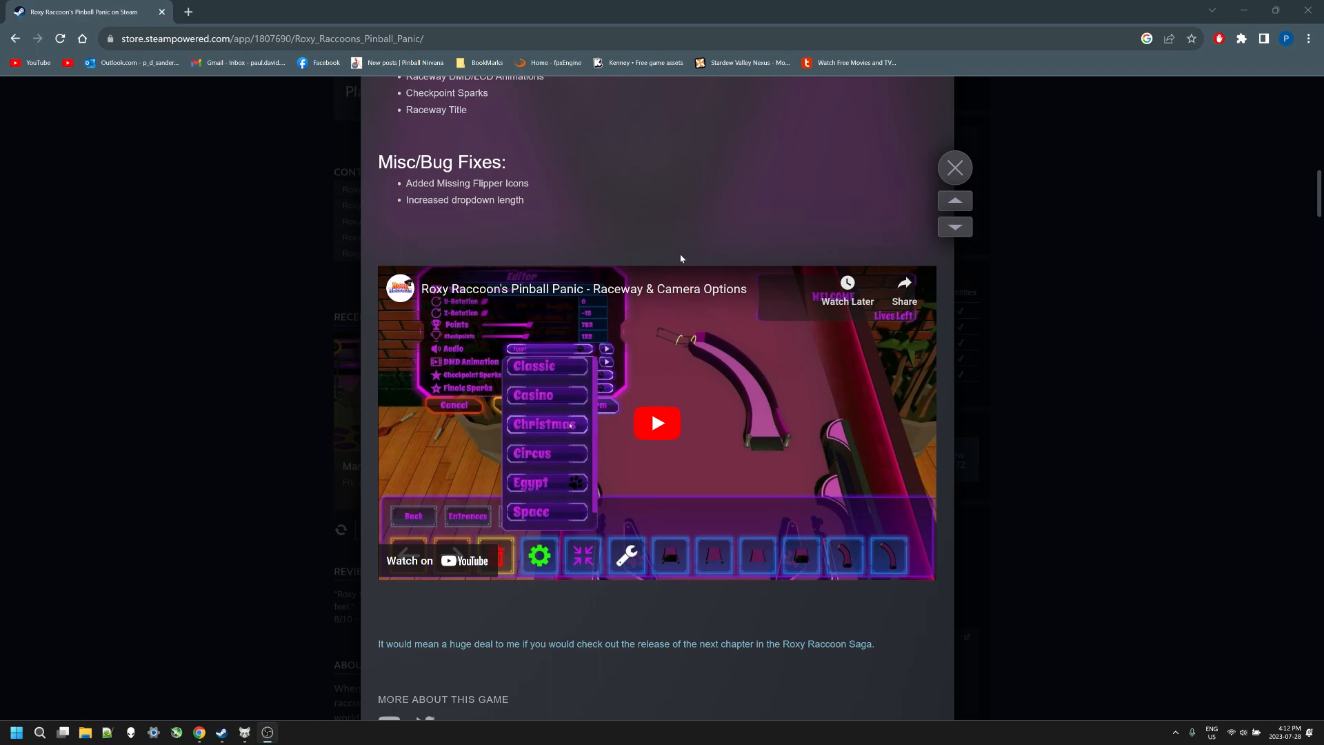
pyautogui.moveTo(671, 213)
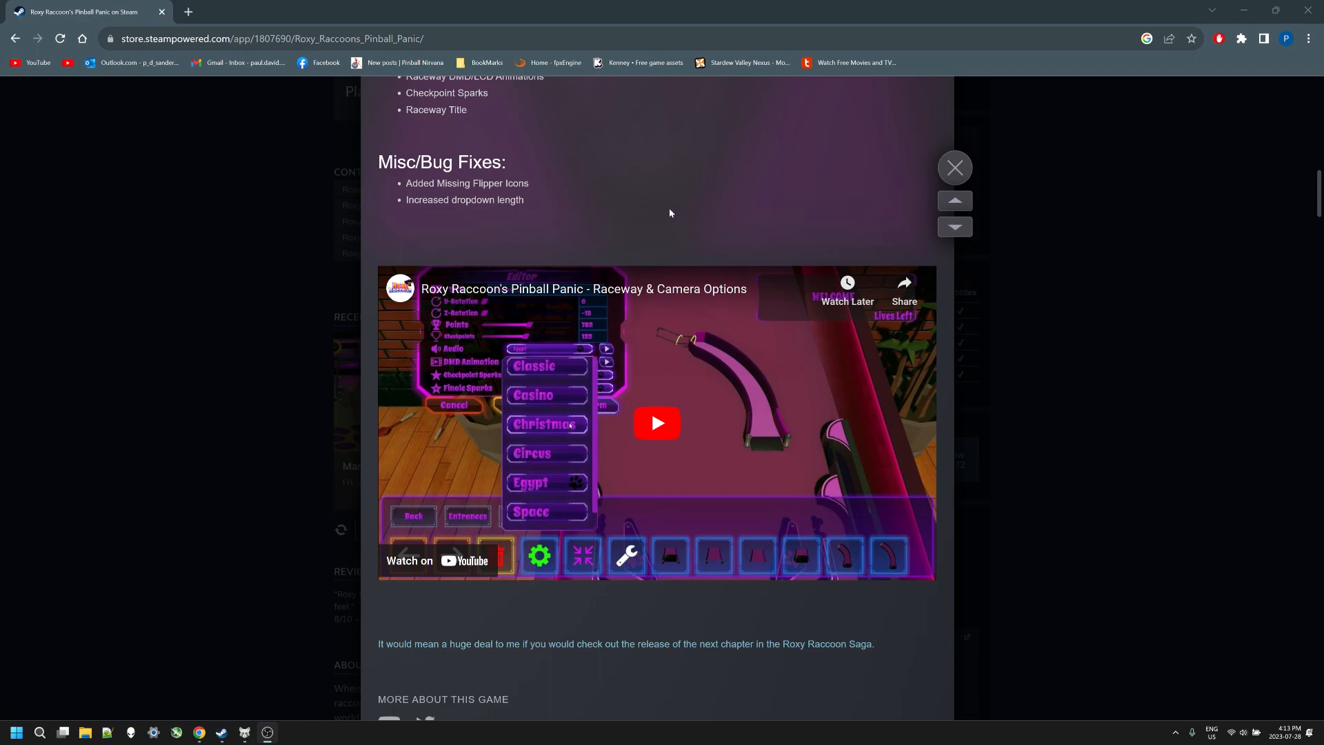
pyautogui.scroll(-3)
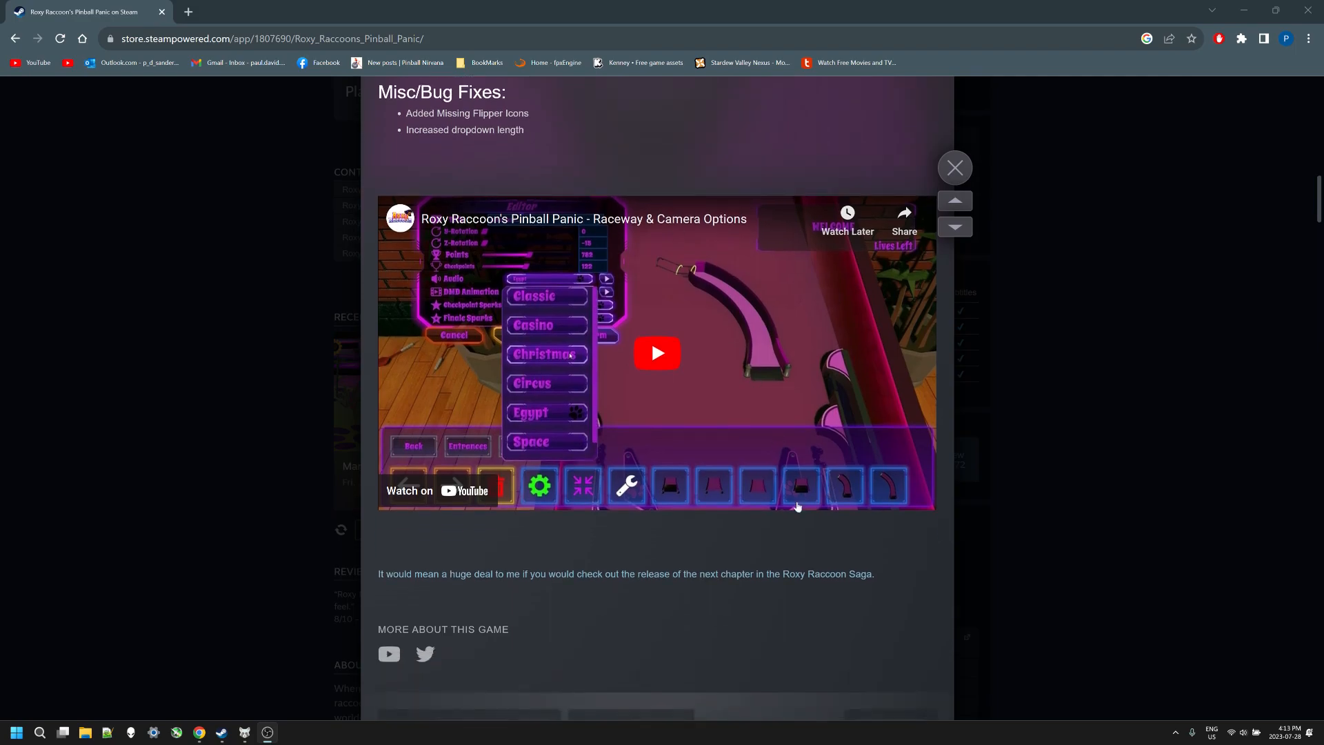
pyautogui.moveTo(689, 527)
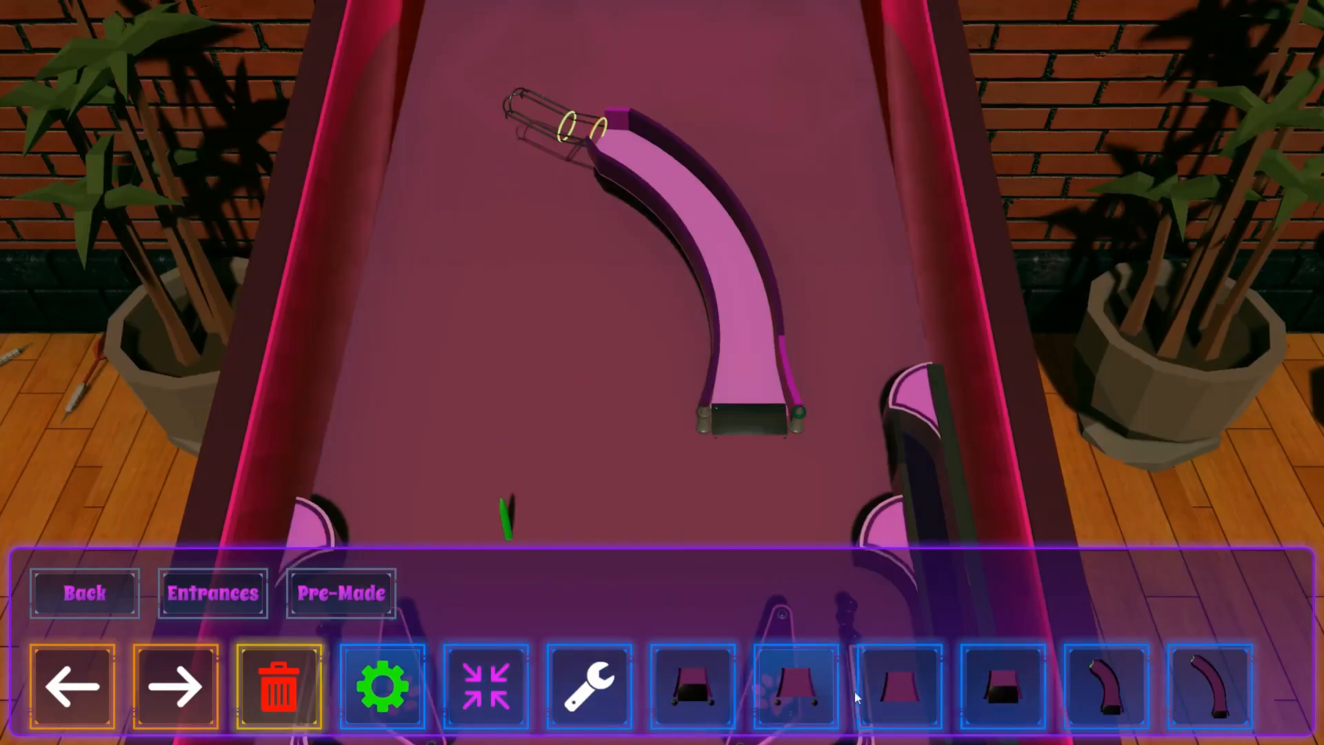
pyautogui.moveTo(690, 548)
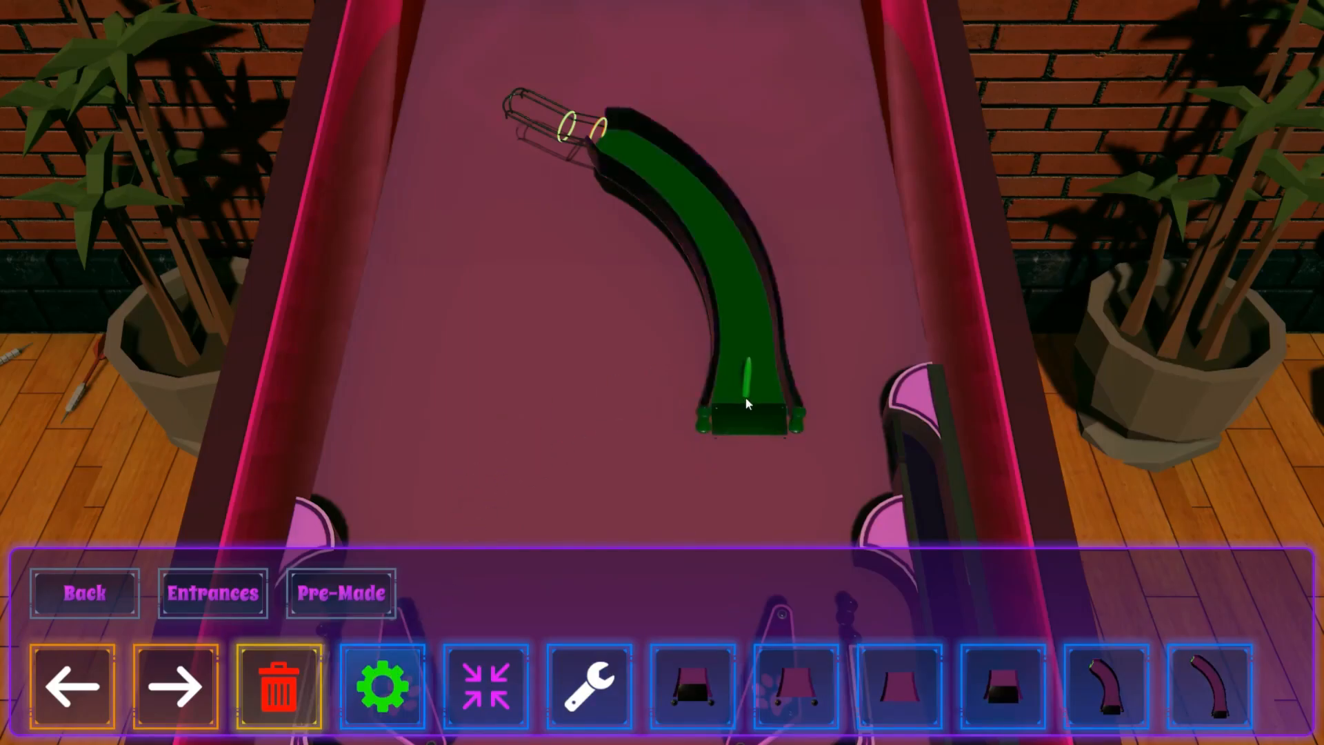
# Follow the video as the raceway's Z-Rotation tilts to -15 and Points and Checkpoints sliders are adjusted
pyautogui.click(383, 688)
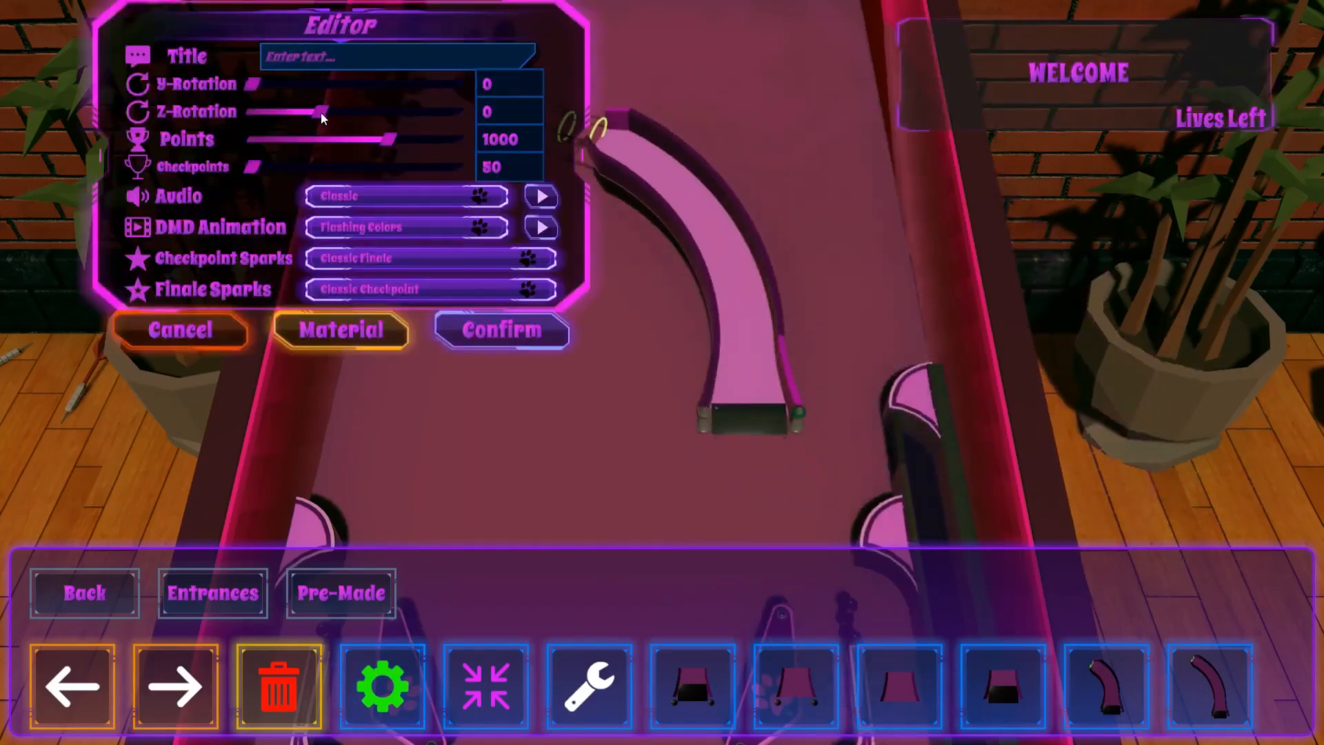
pyautogui.moveTo(312, 110); pyautogui.dragTo(338, 111)
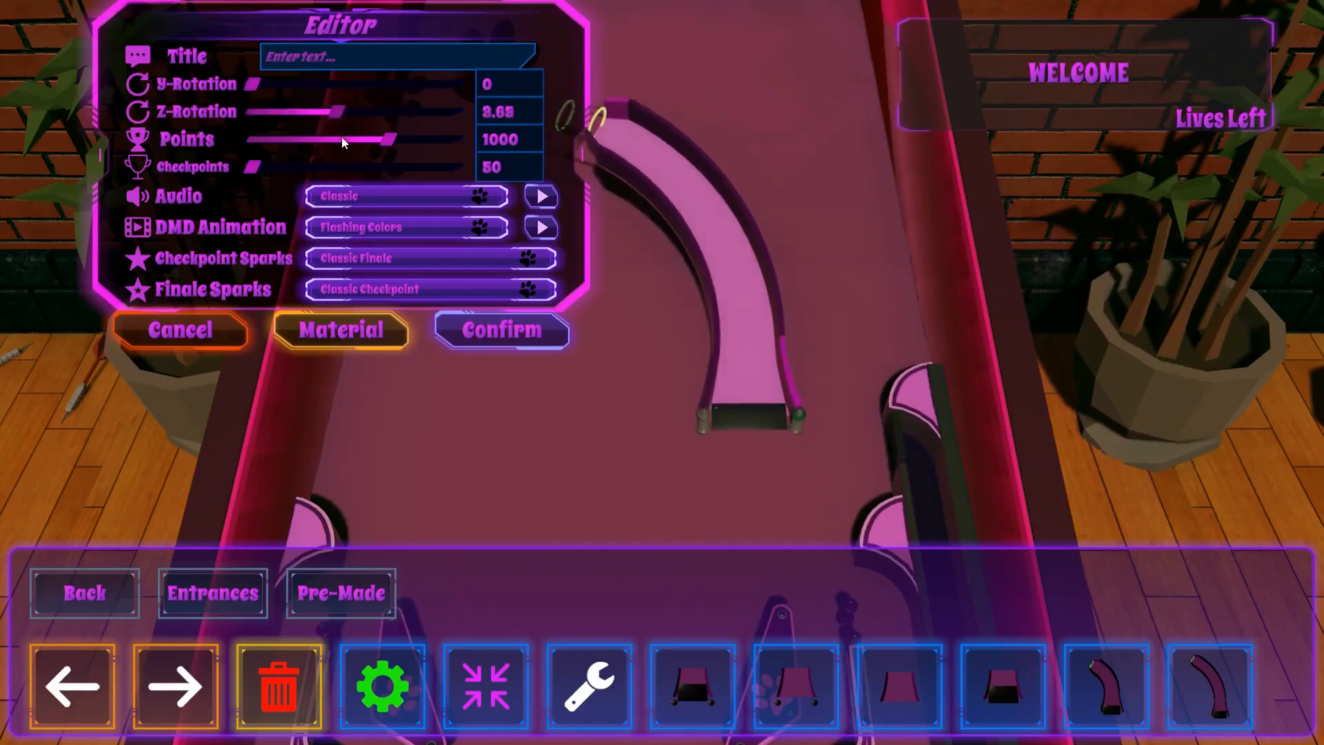
pyautogui.moveTo(330, 111); pyautogui.dragTo(380, 111)
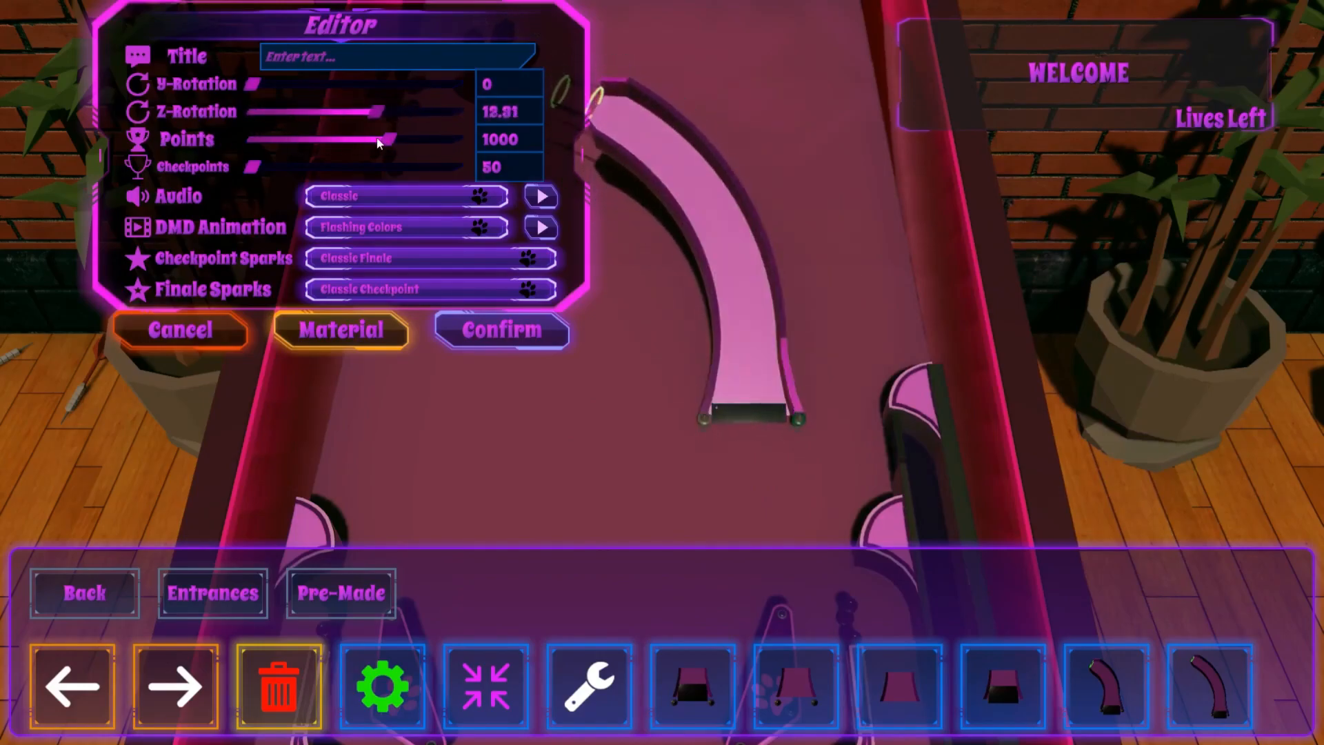
pyautogui.moveTo(354, 110); pyautogui.dragTo(388, 110)
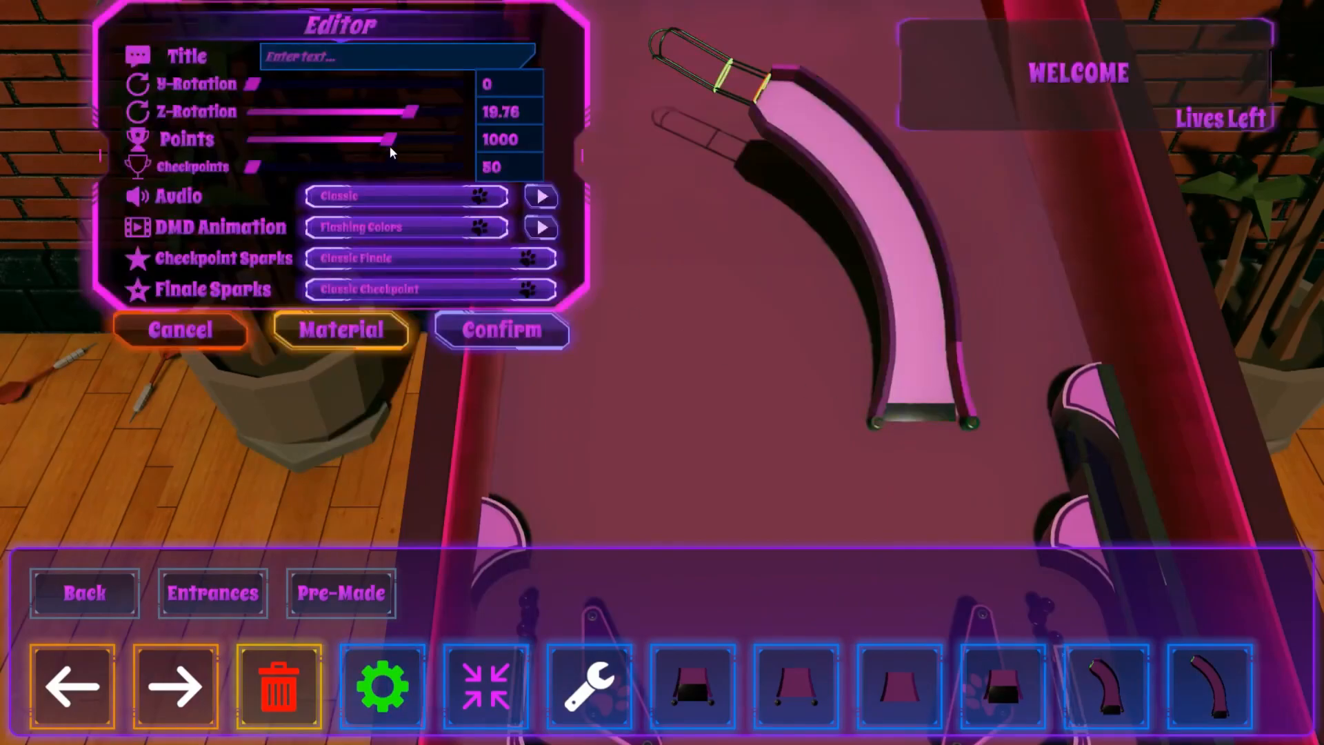
pyautogui.moveTo(397, 110); pyautogui.dragTo(266, 111)
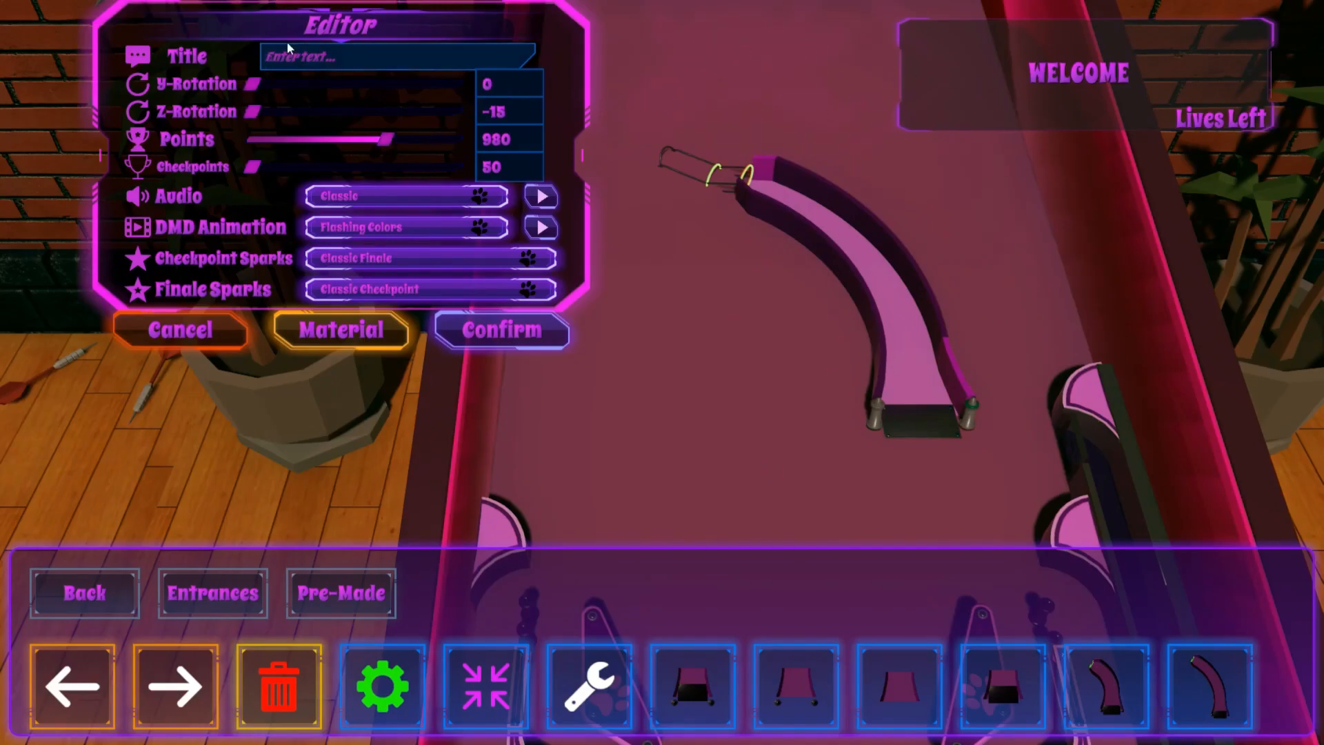
pyautogui.moveTo(470, 81)
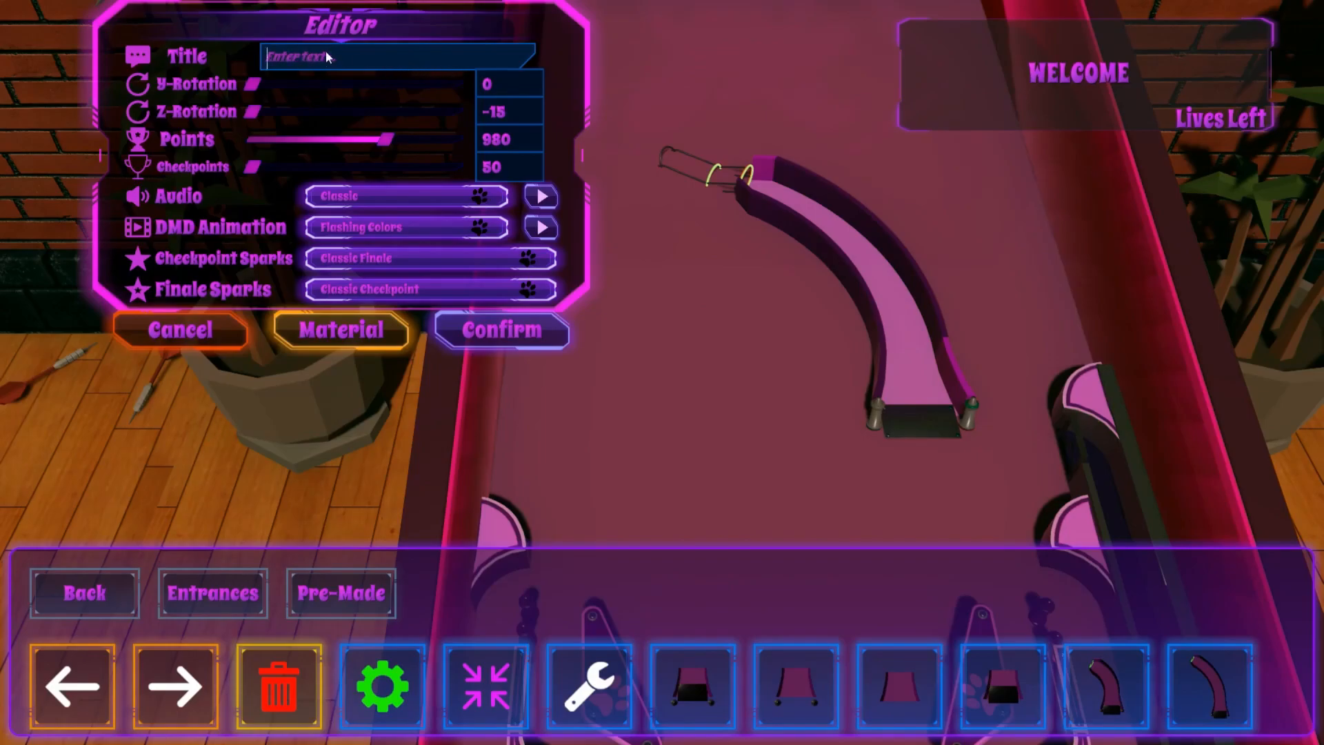
pyautogui.moveTo(430, 71)
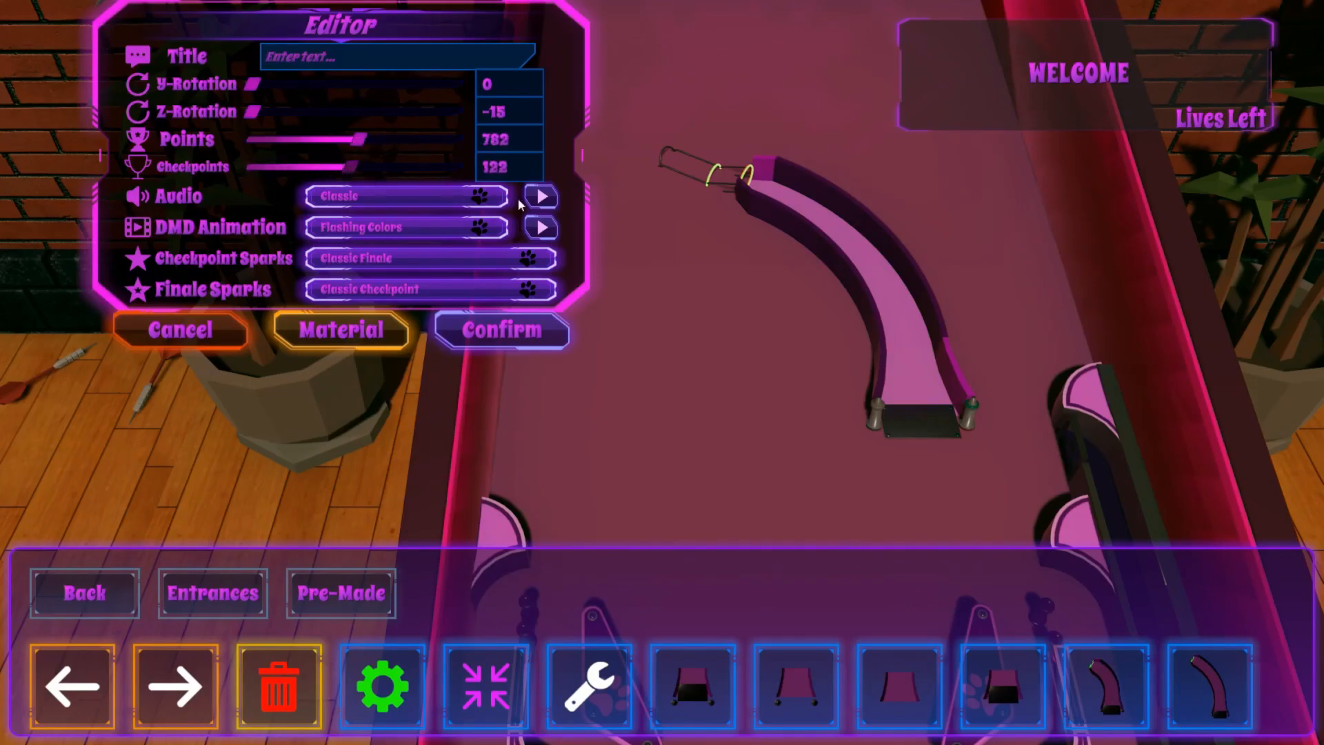
pyautogui.moveTo(211, 200)
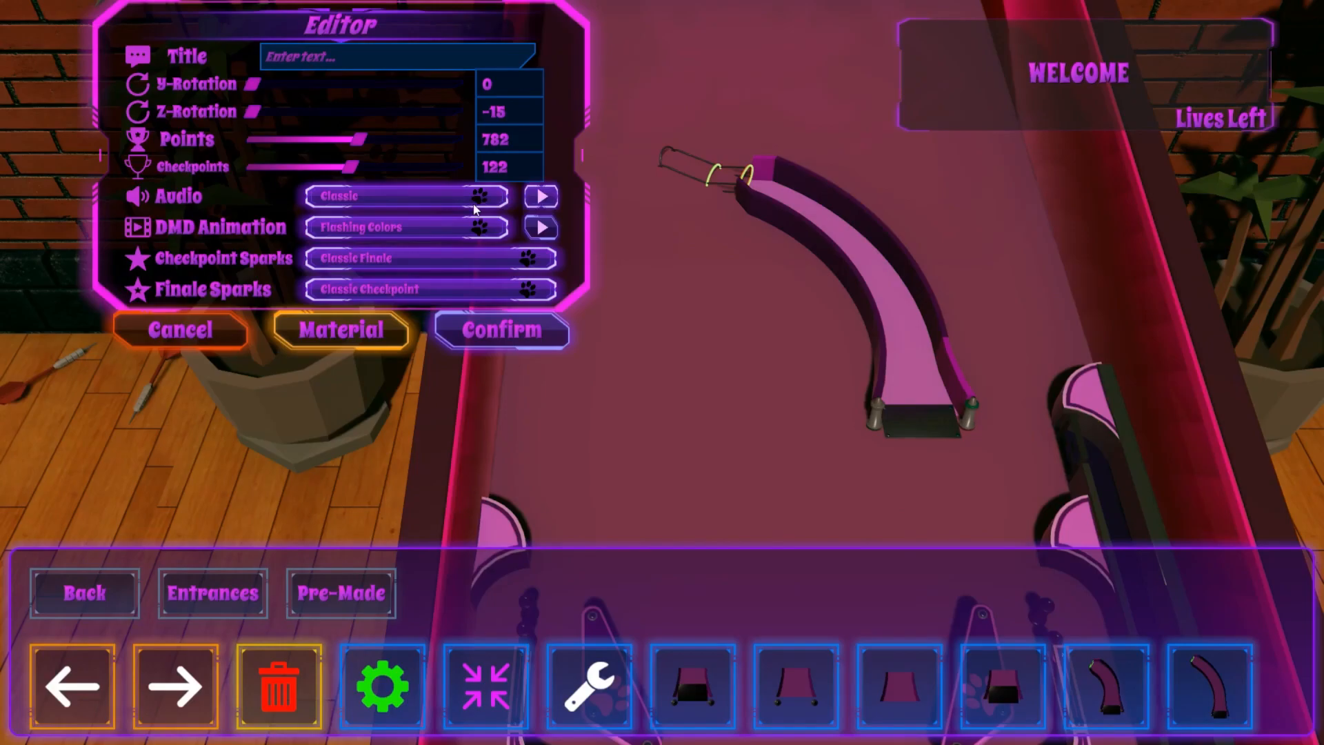
# Watch the editor's Audio theme dropdown switch from Classic to Christmas
pyautogui.click(412, 196)
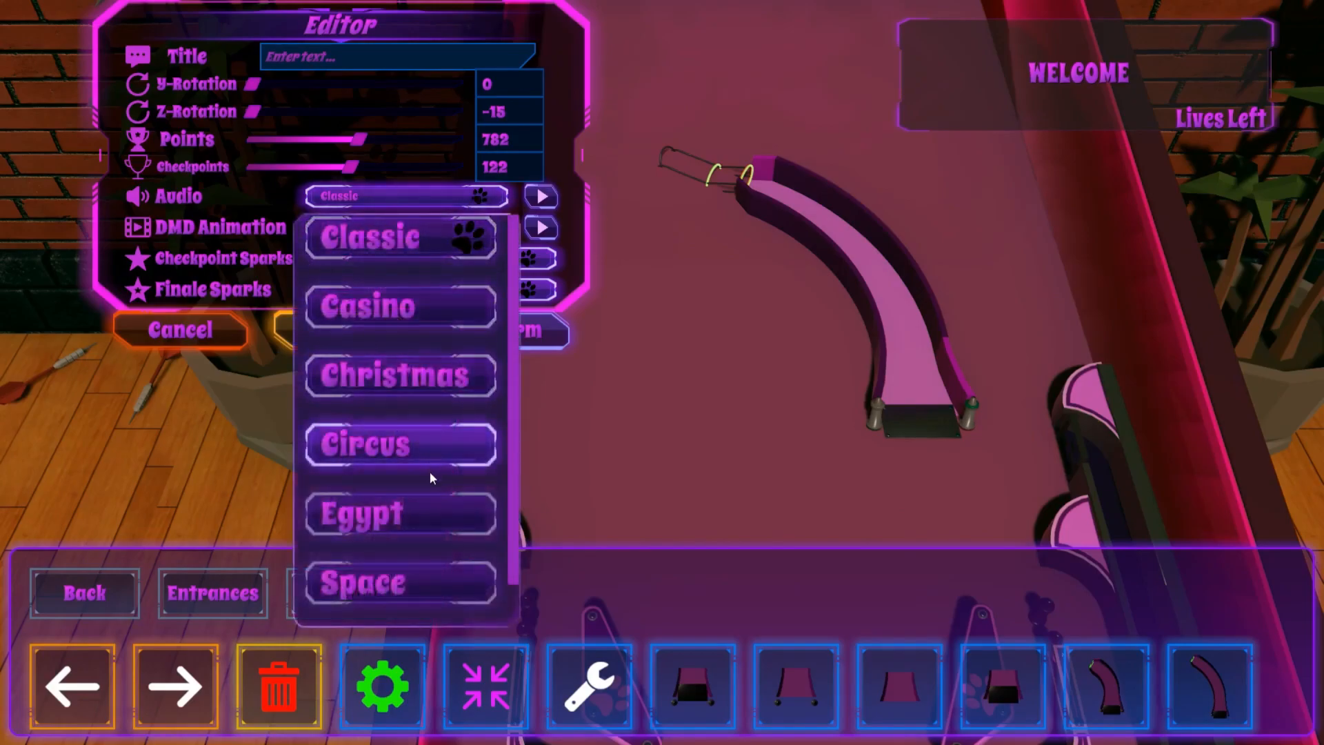
pyautogui.click(400, 513)
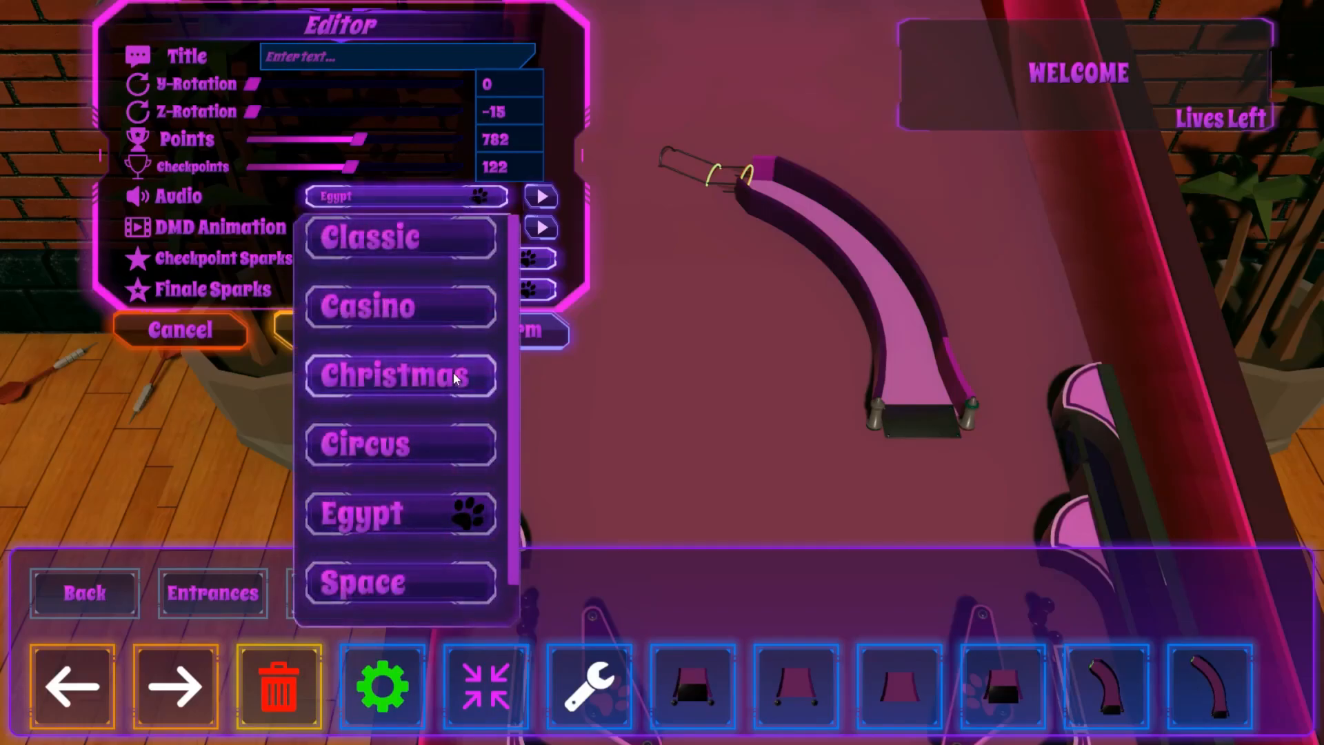
pyautogui.click(395, 375)
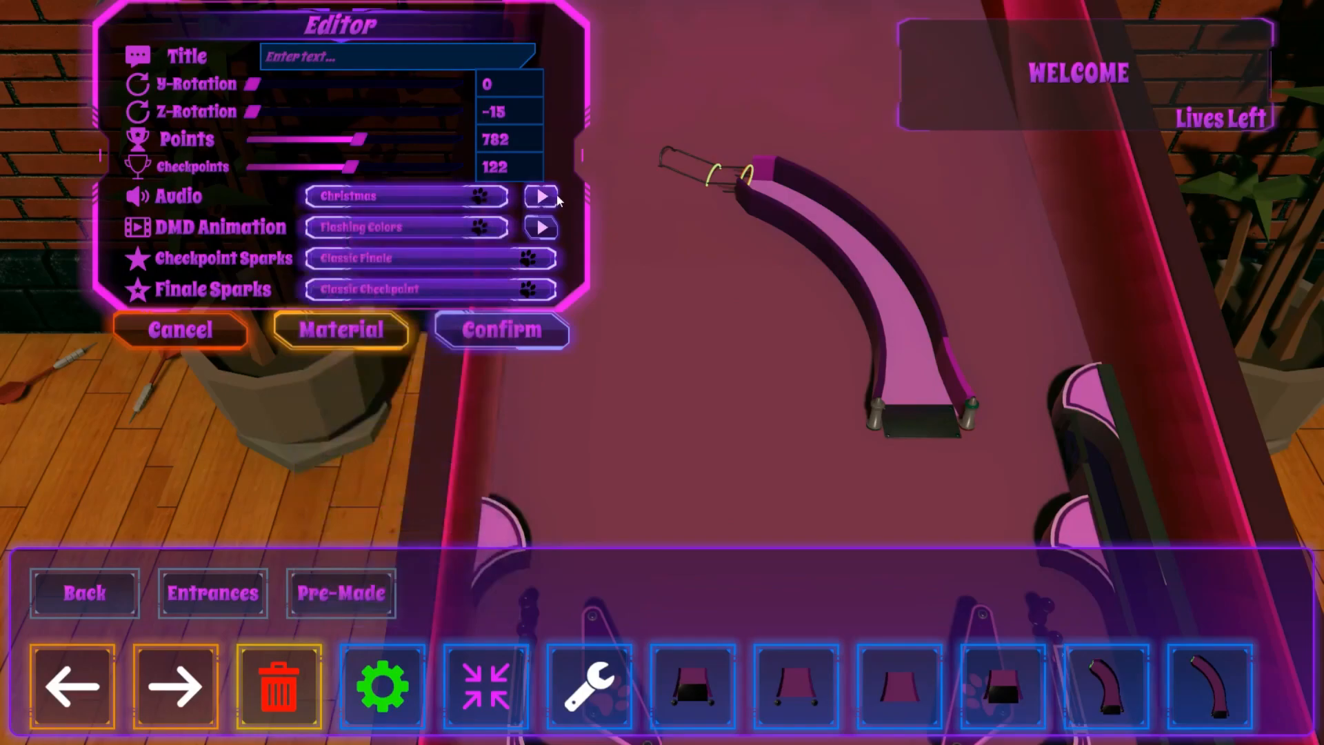
pyautogui.moveTo(552, 200)
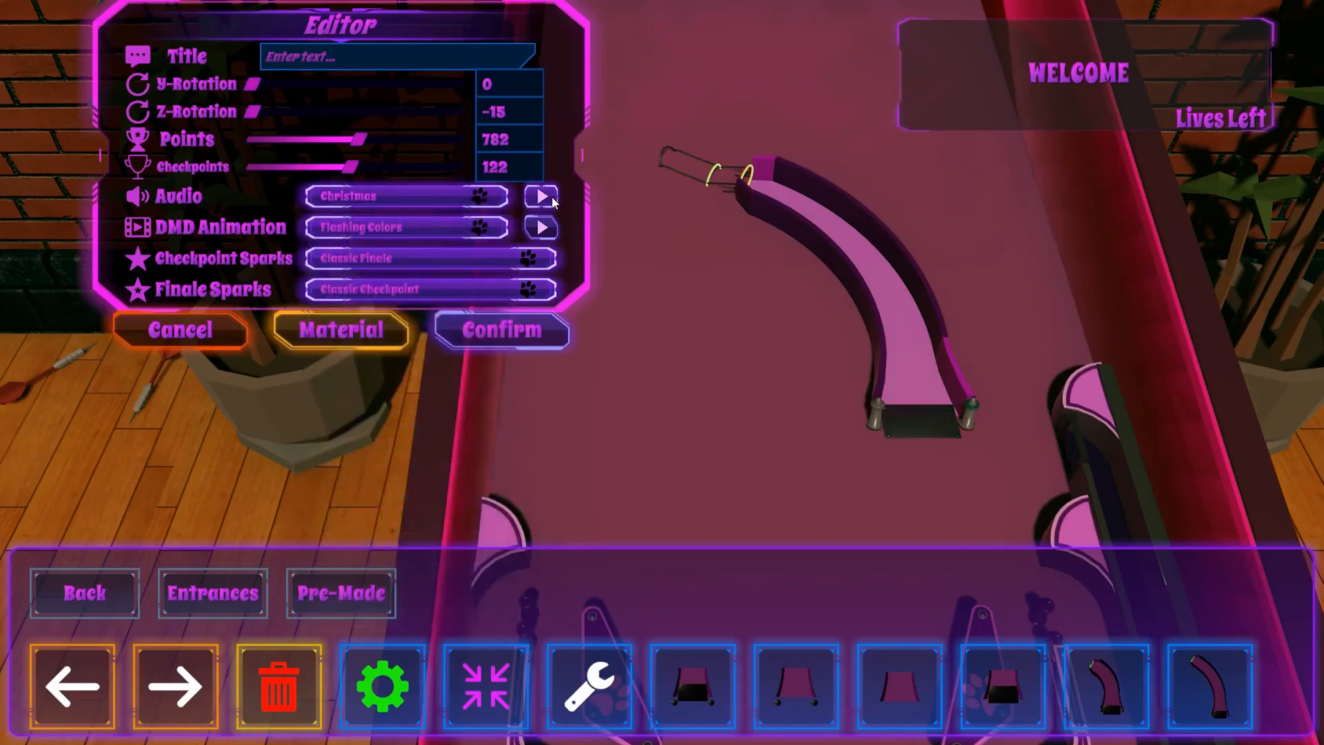
pyautogui.moveTo(347, 237)
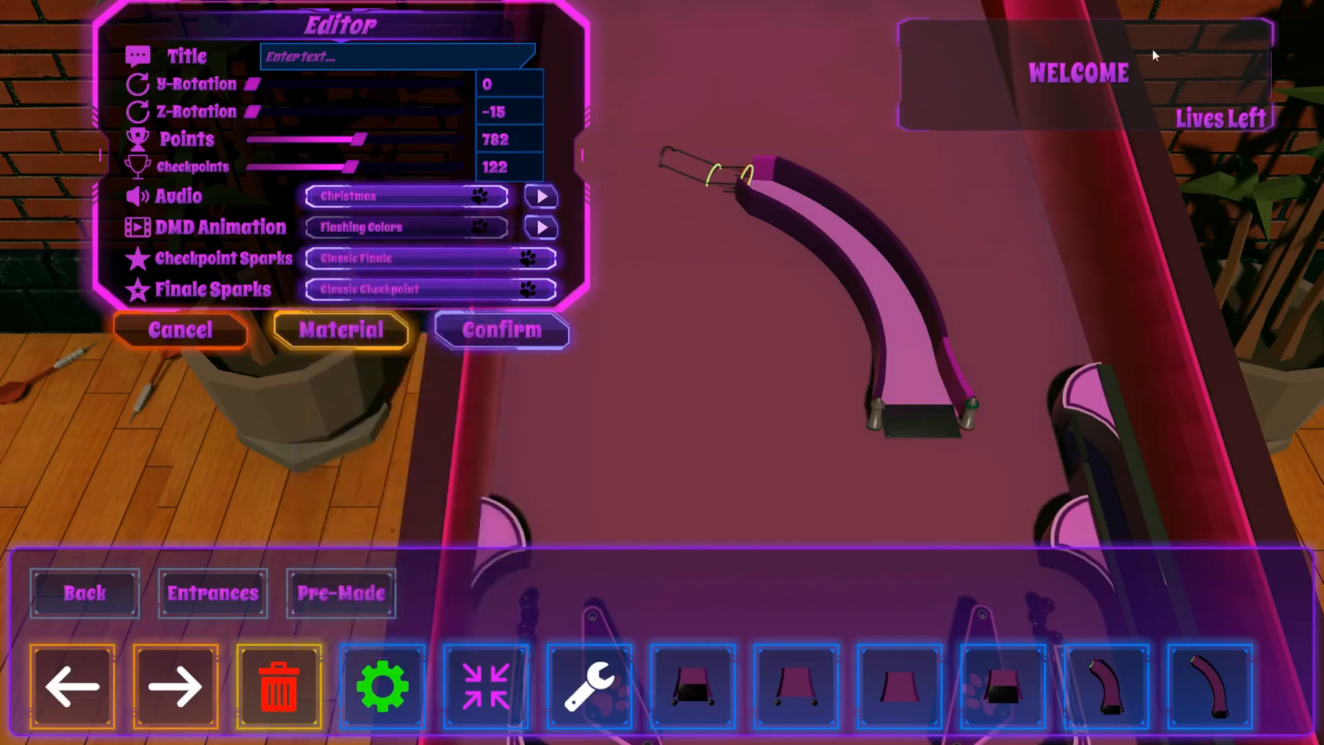
# Watch several DMD Animation options tried, ending on Zig-Zag, with the Checkpoint Sparks list opened
pyautogui.click(405, 227)
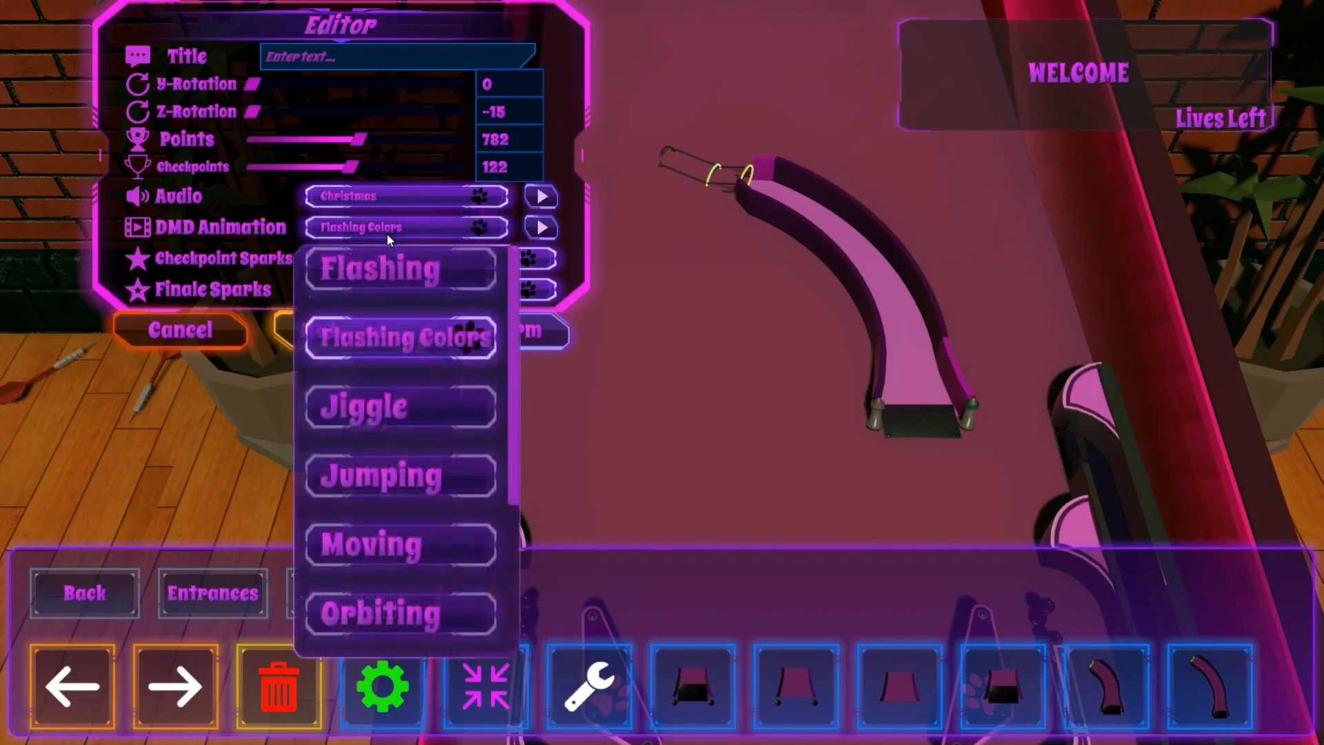
pyautogui.click(401, 268)
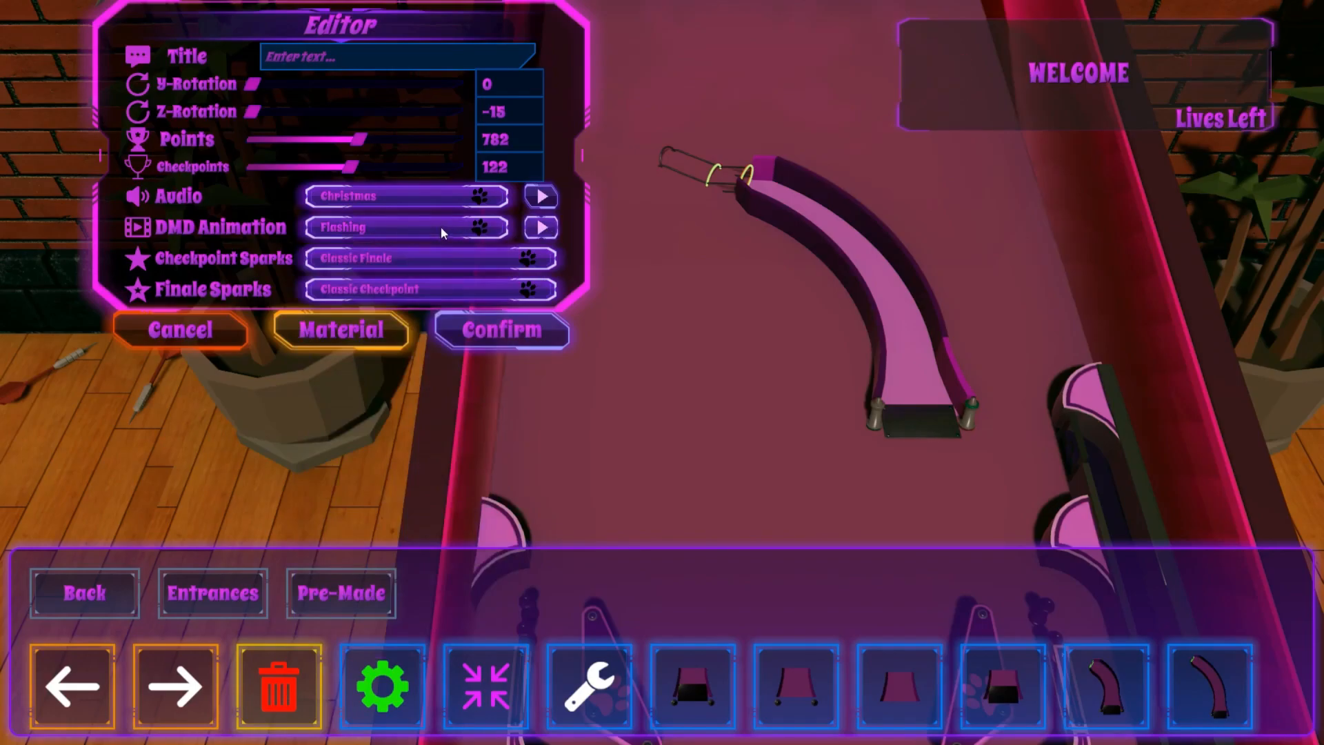
pyautogui.click(541, 227)
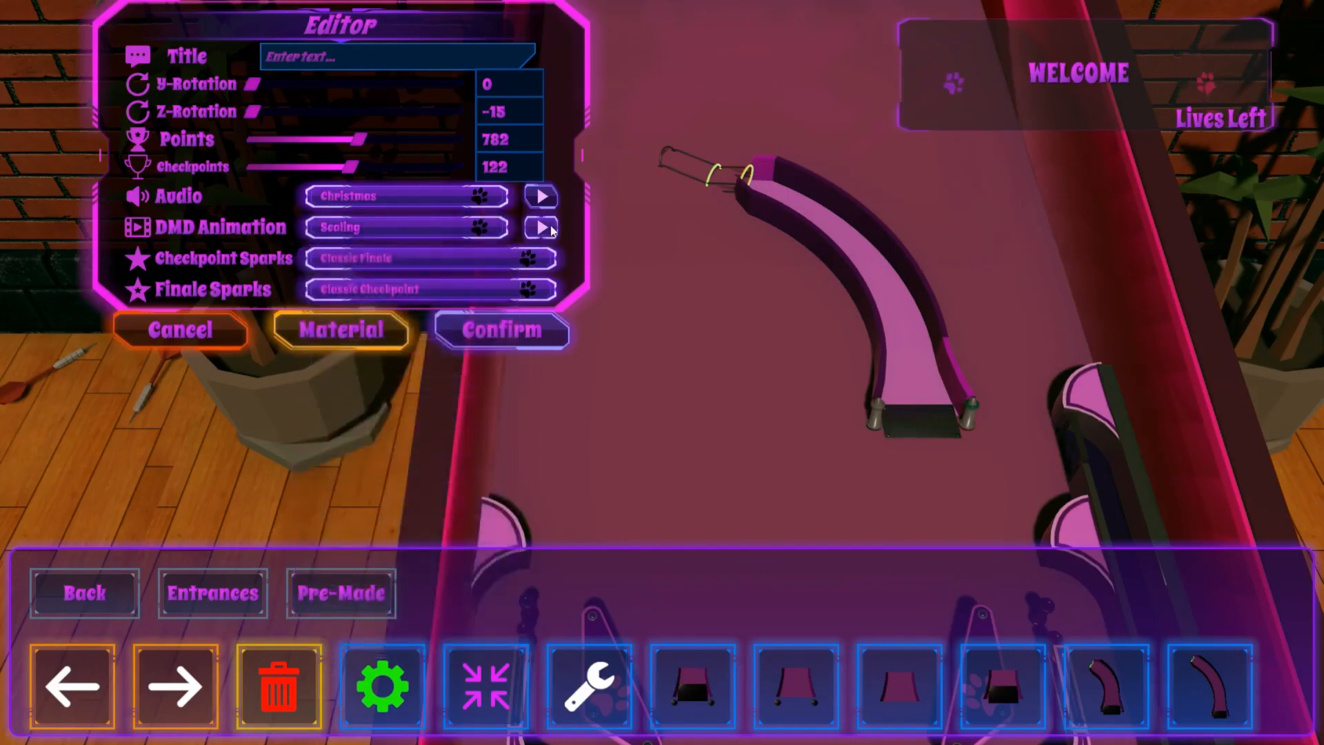
pyautogui.click(540, 227)
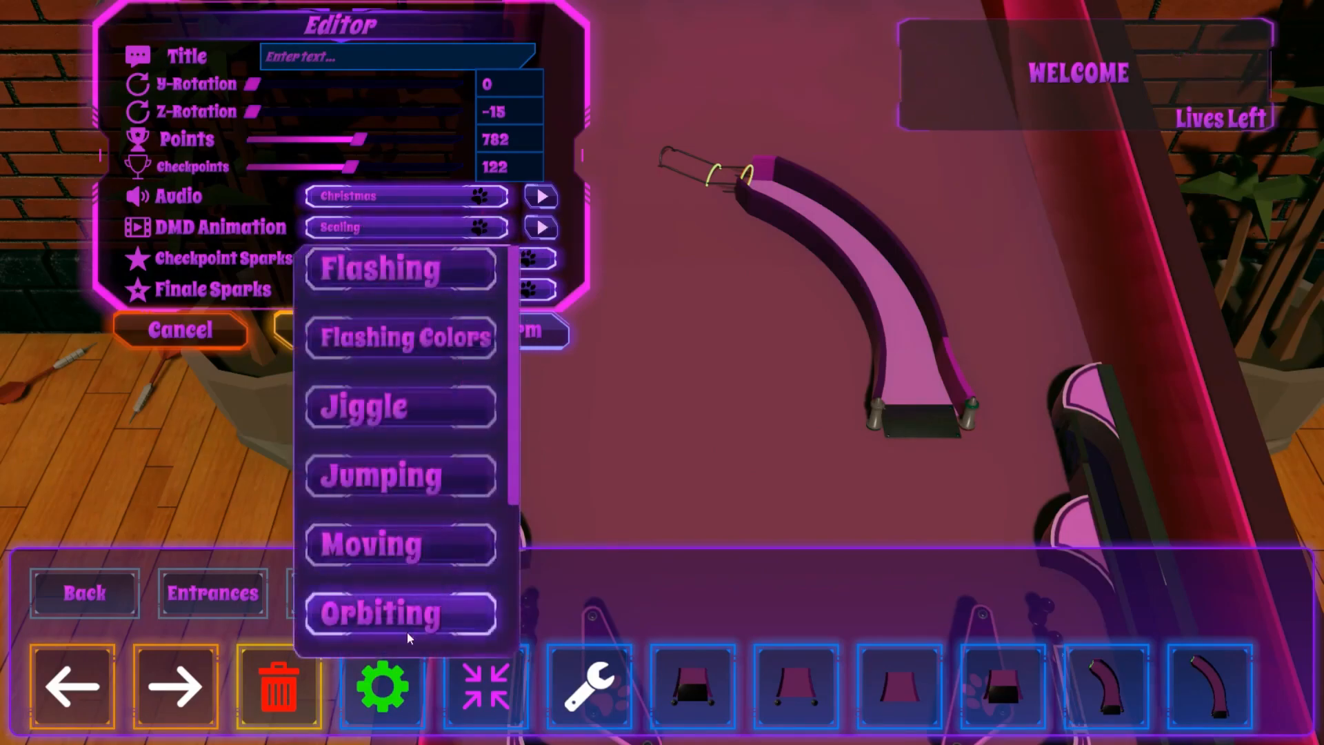
pyautogui.click(394, 614)
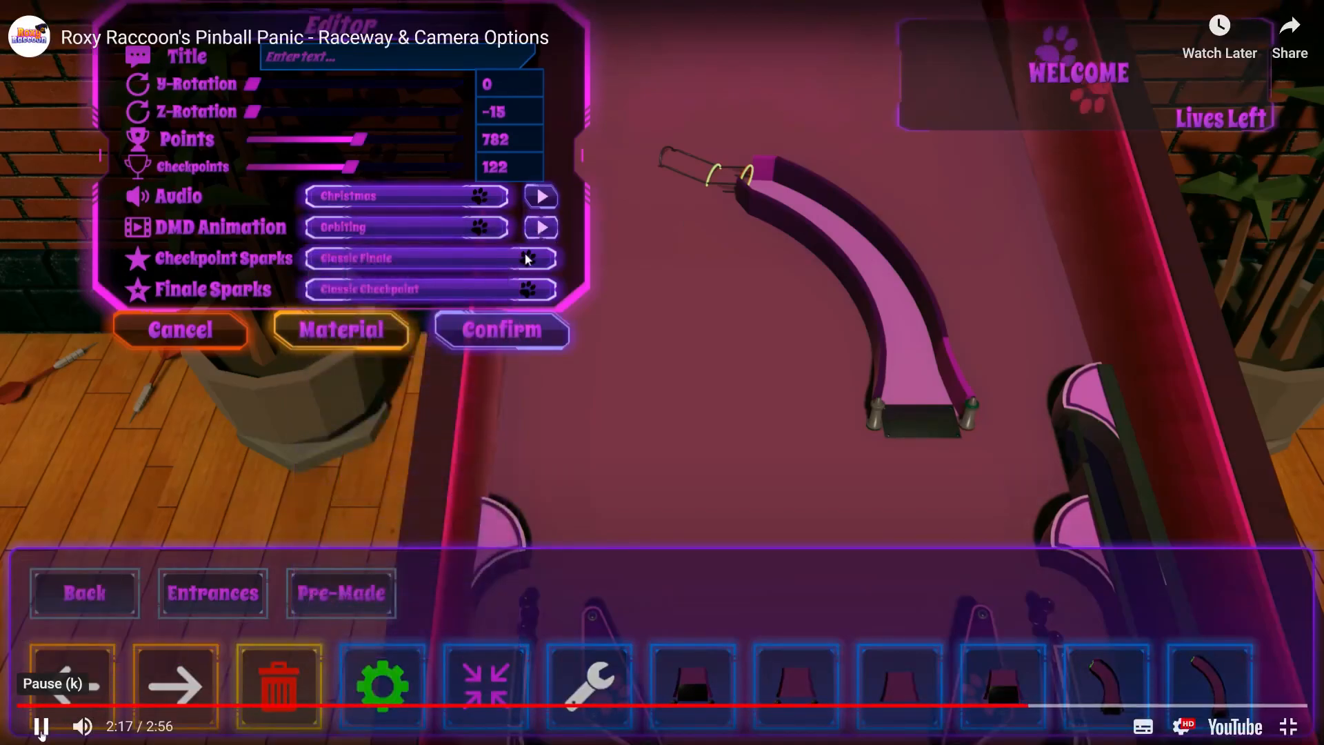
pyautogui.click(405, 258)
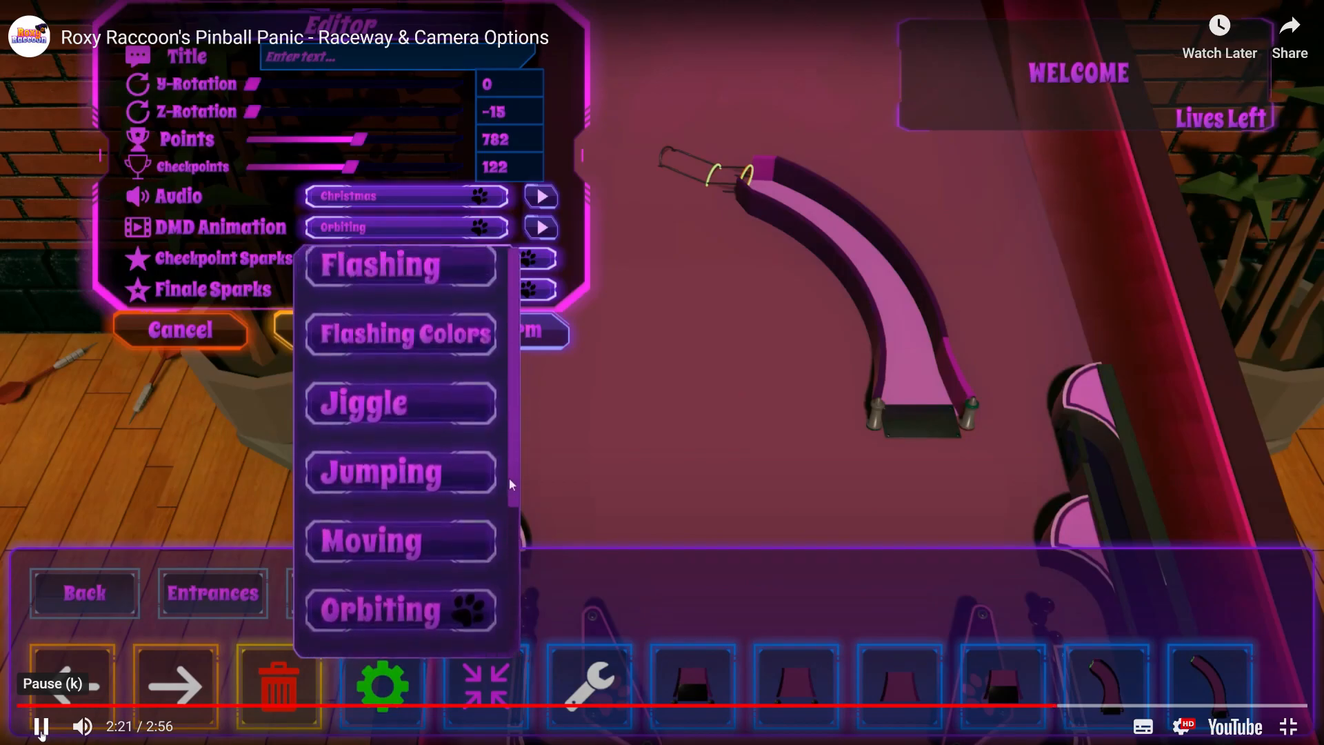
pyautogui.scroll(-3)
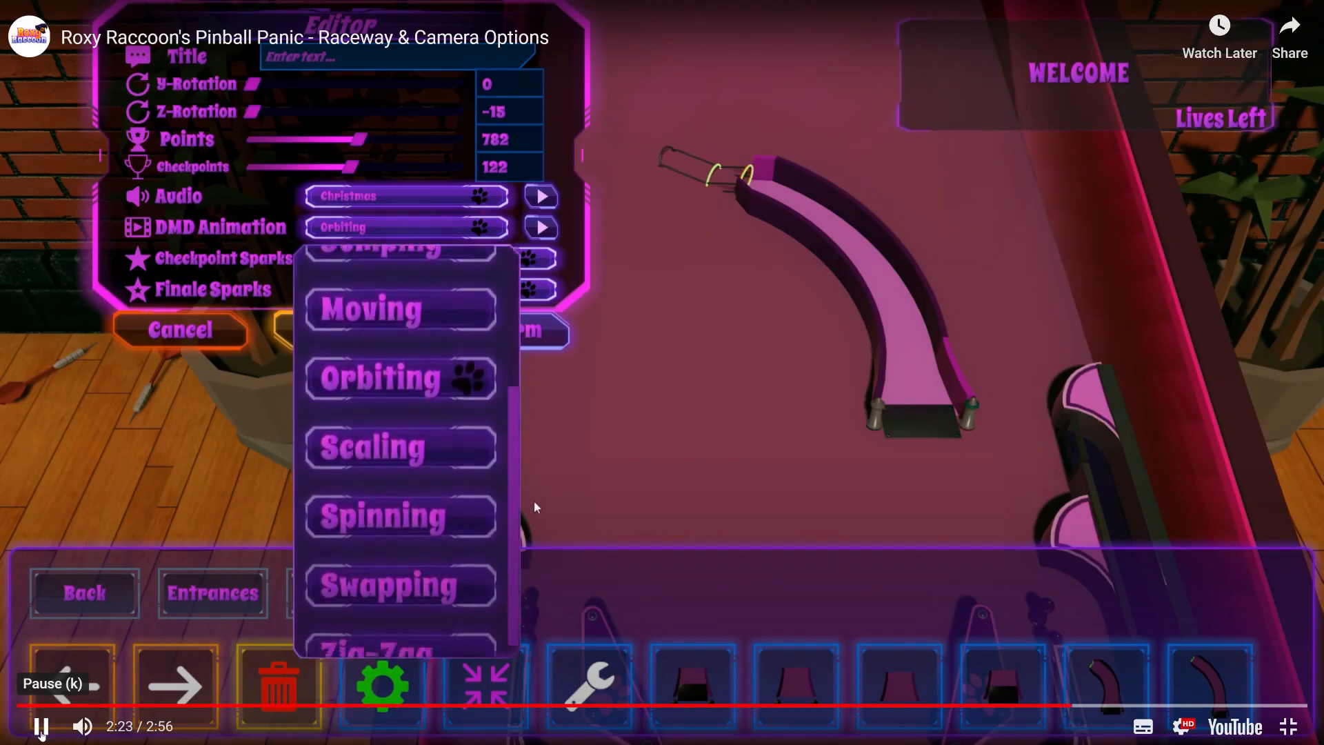
pyautogui.click(399, 648)
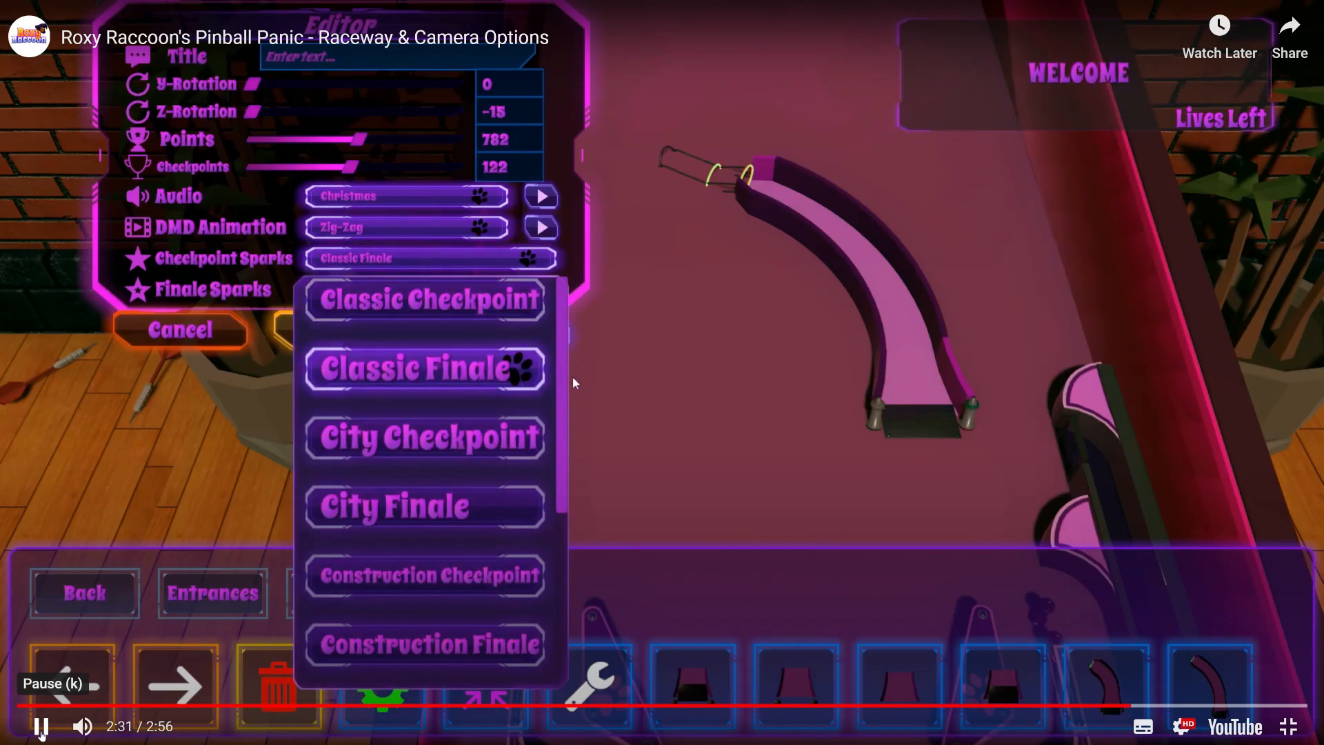
# Watch Checkpoint Sparks set to Space Checkpoint and Finale Sparks to St. Patrick's Day Finale
pyautogui.scroll(-3)
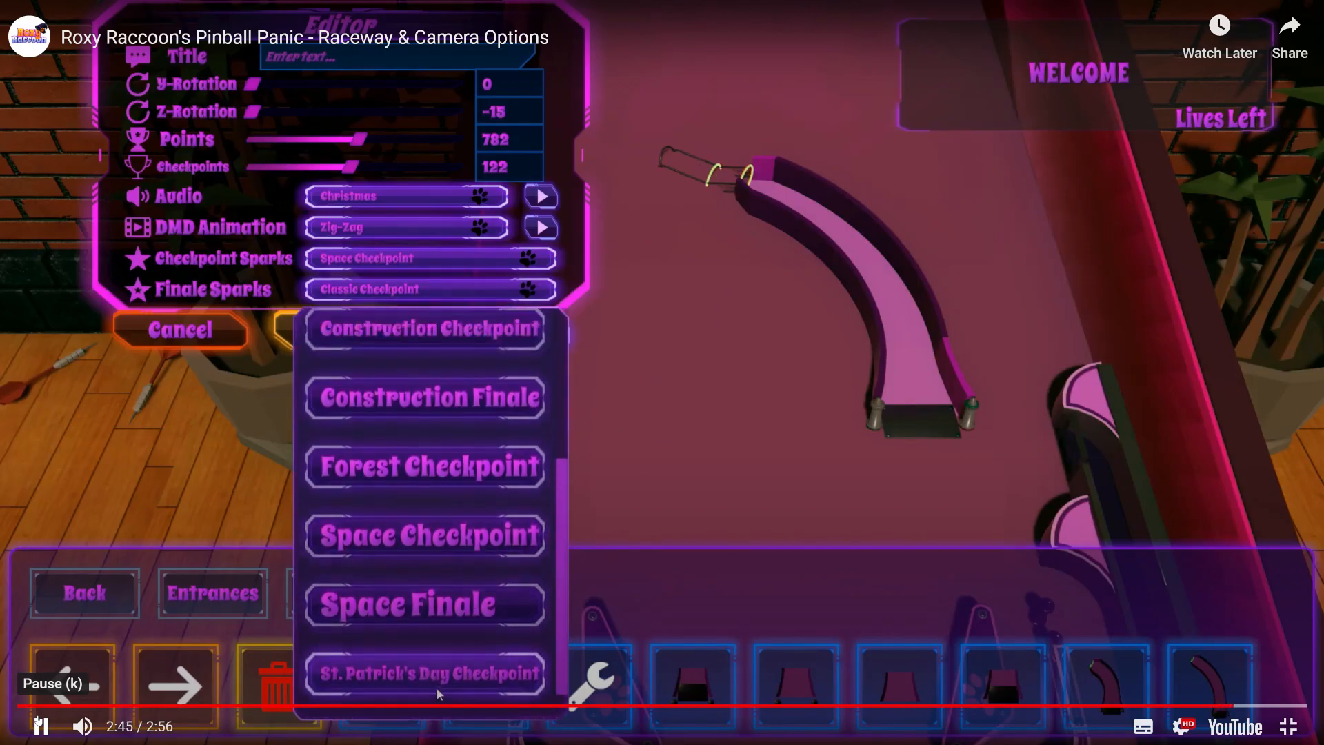
pyautogui.click(426, 673)
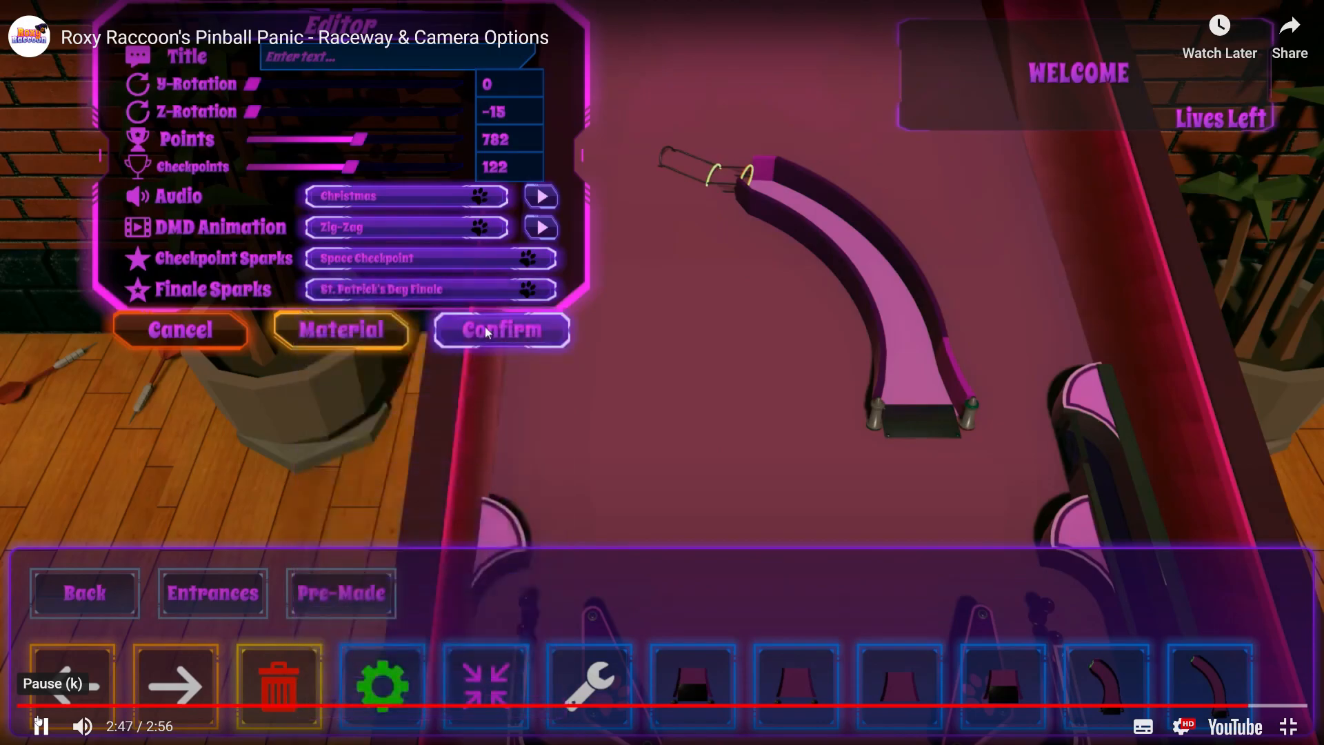
# Watch the raceway settings confirmed and the editor panel close, leaving the curved raceway on the table
pyautogui.click(501, 330)
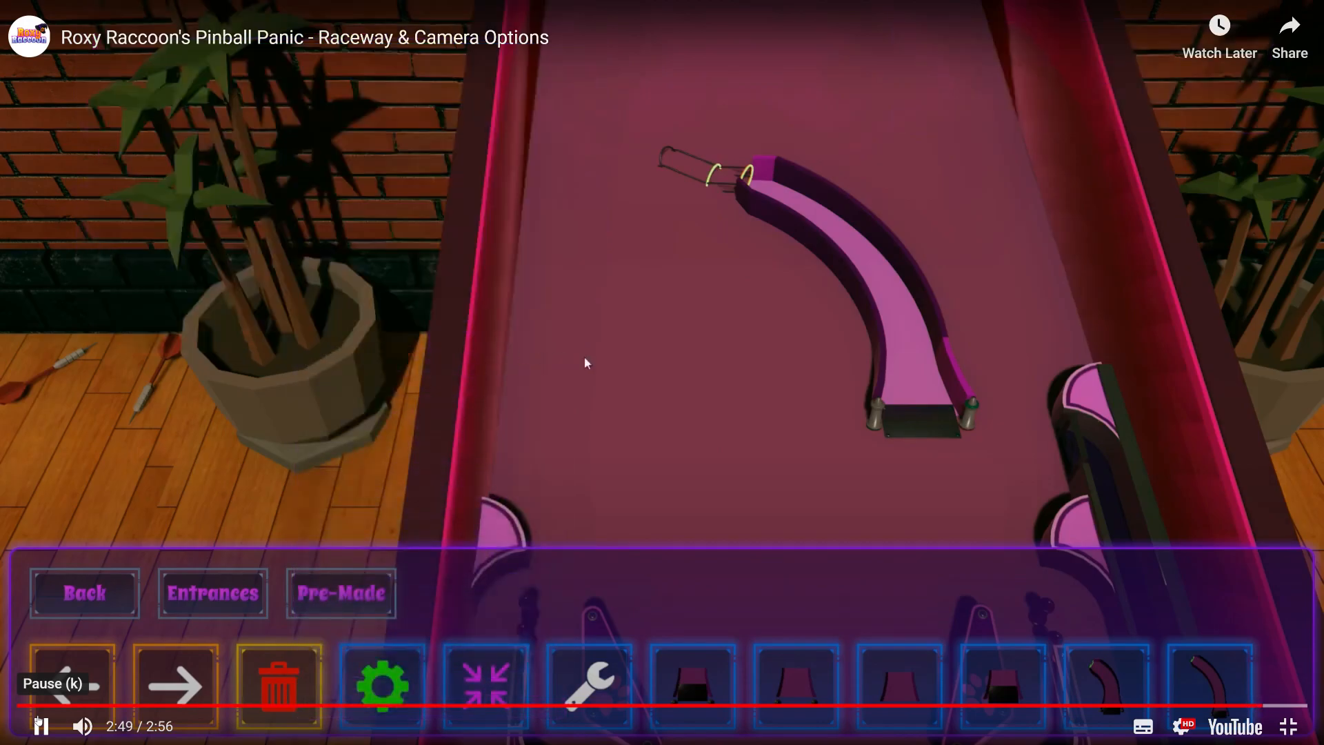
pyautogui.moveTo(34, 701)
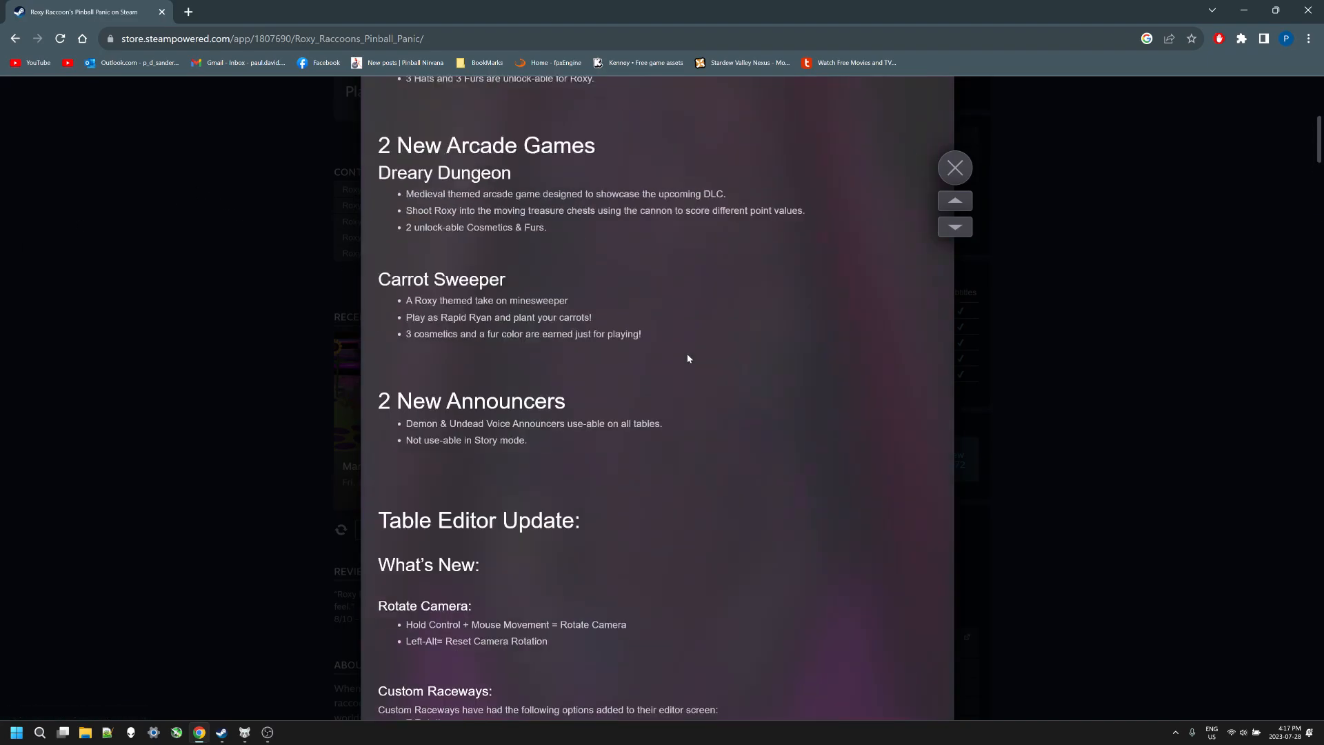
# Close the update notes and scroll the store page past Content For This Game to About This Game
pyautogui.click(954, 166)
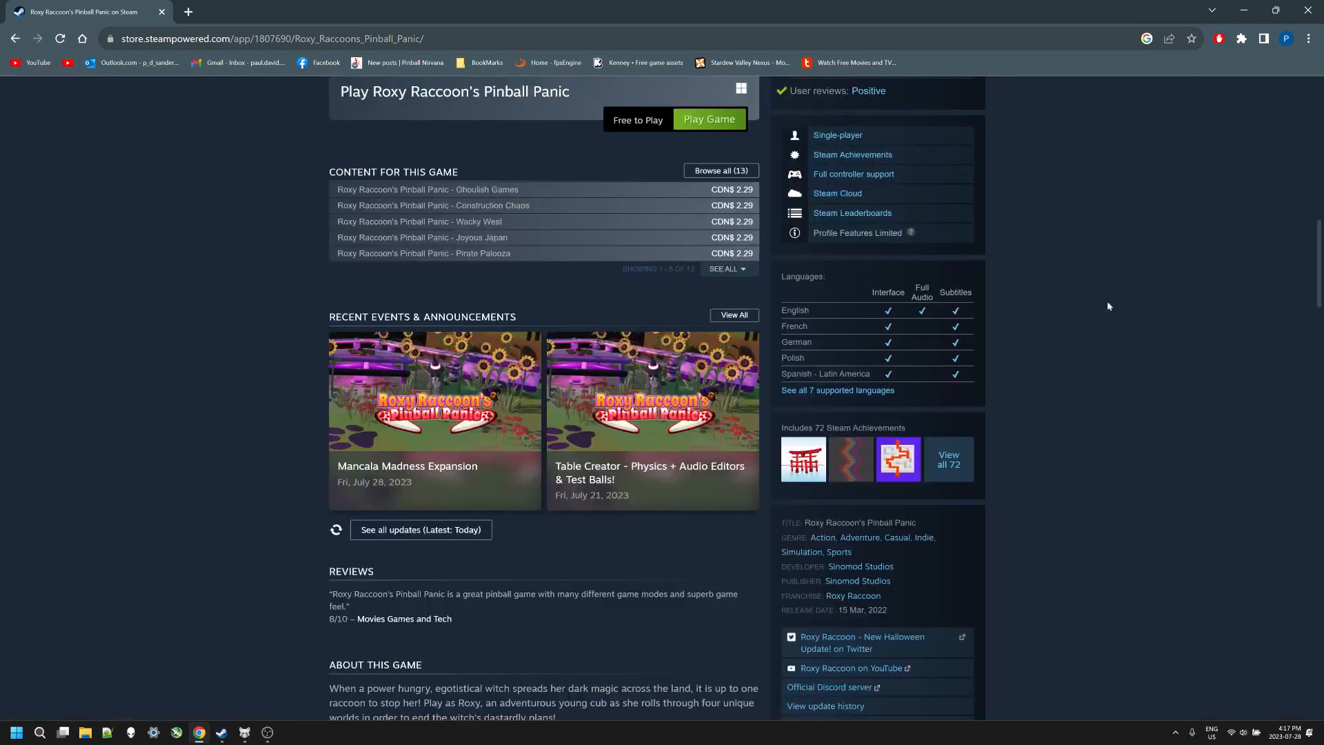
pyautogui.moveTo(123, 432)
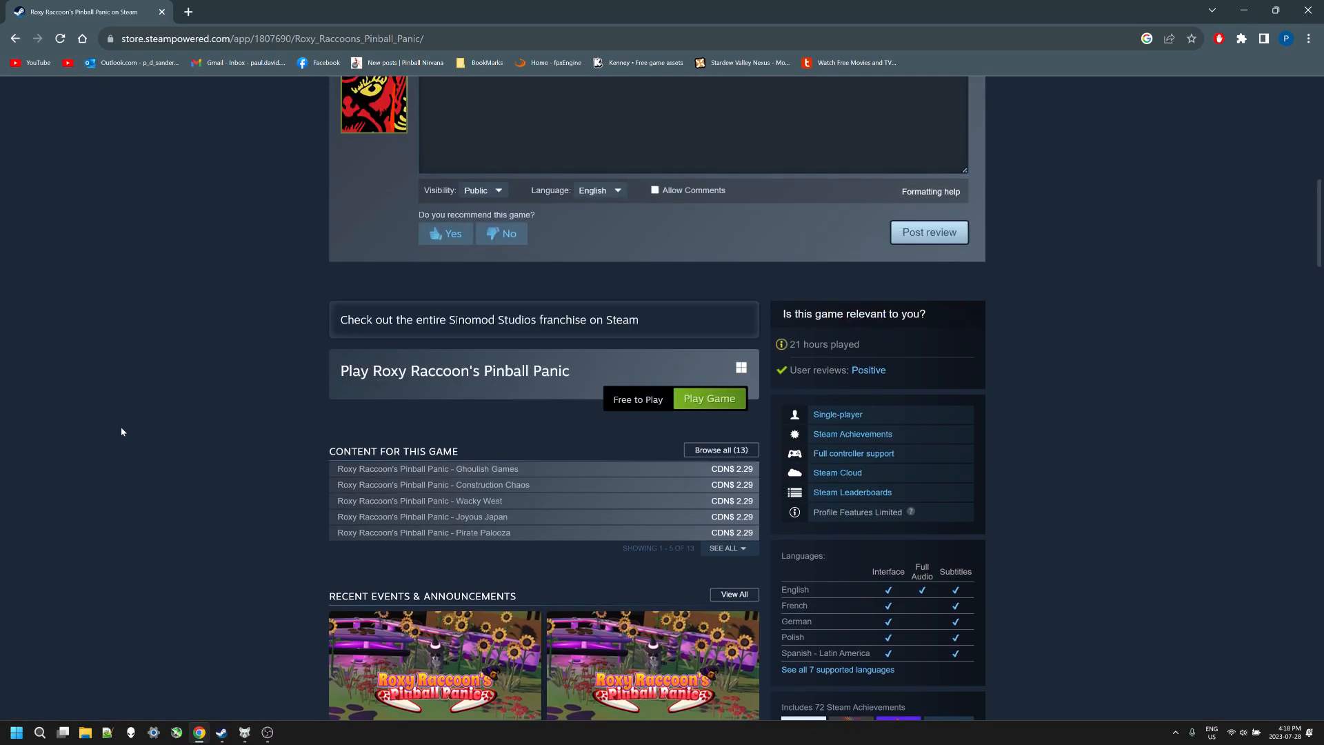
pyautogui.moveTo(639, 411)
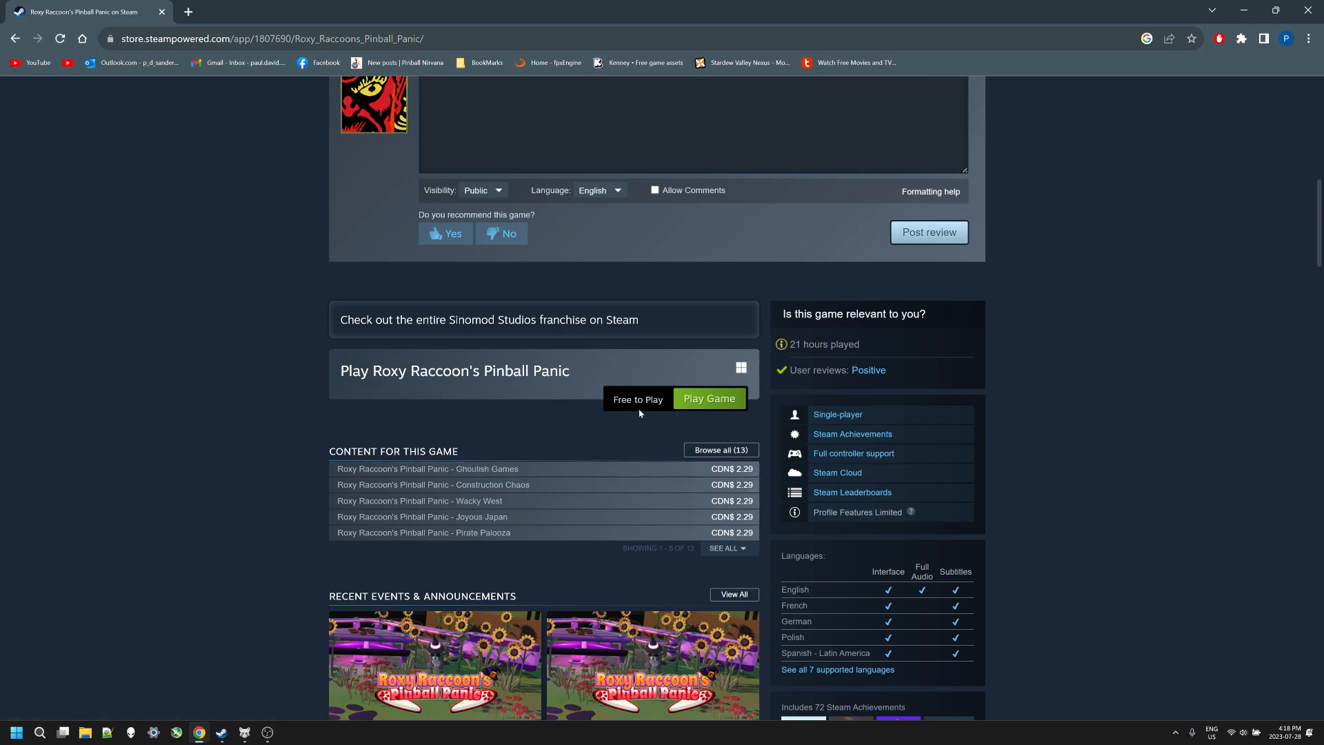
pyautogui.scroll(-3)
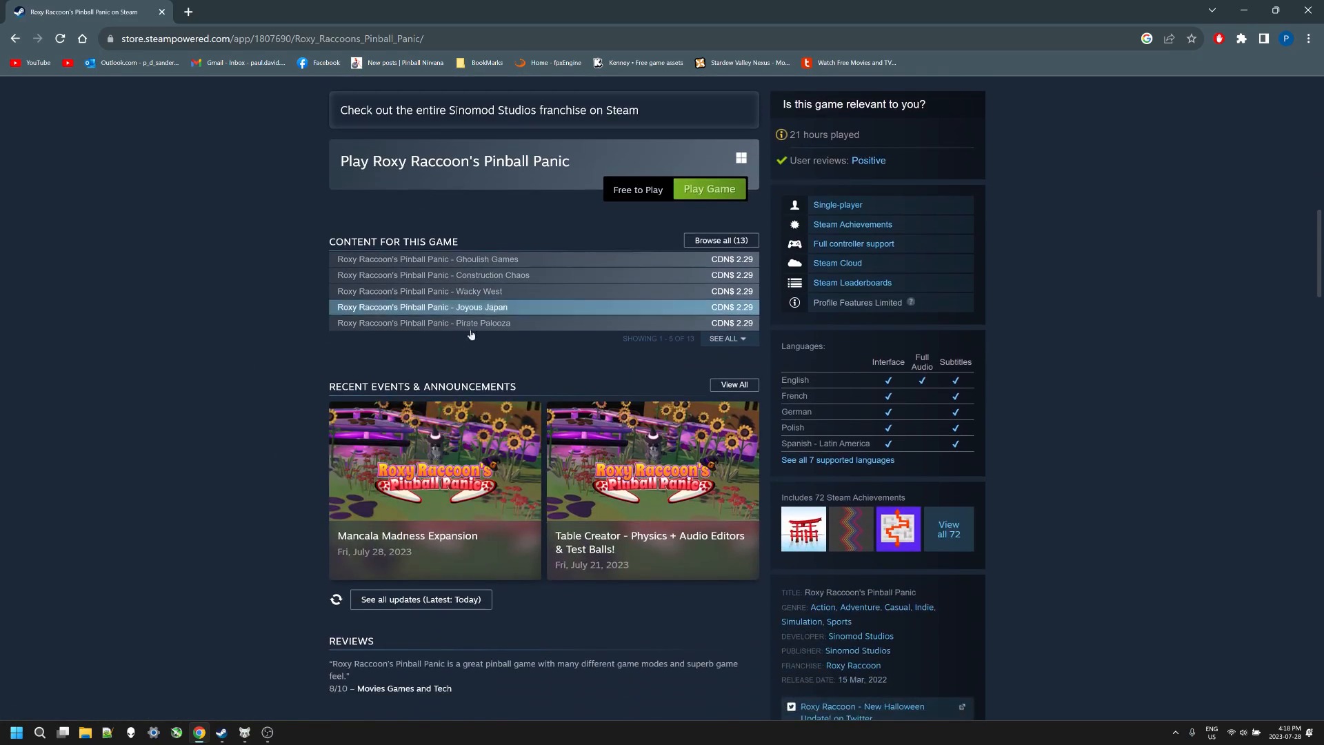
pyautogui.moveTo(241, 326)
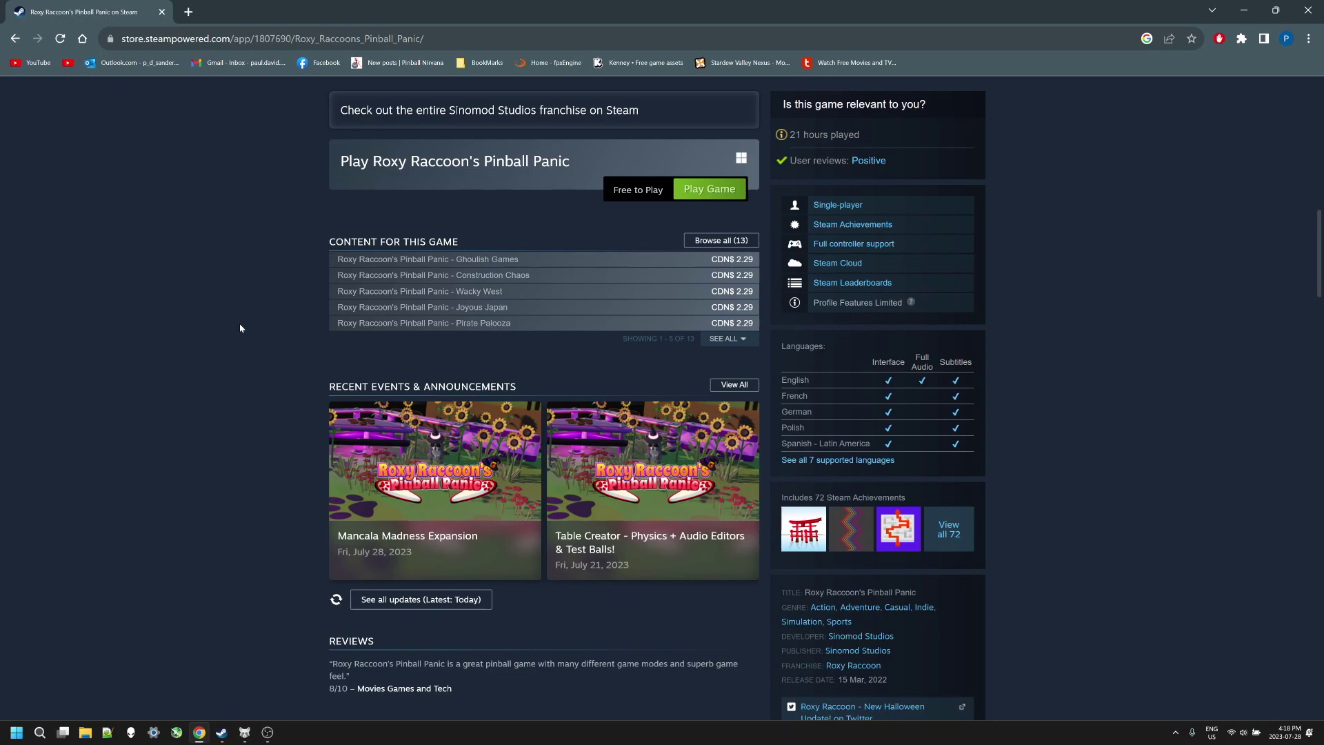
pyautogui.scroll(-3)
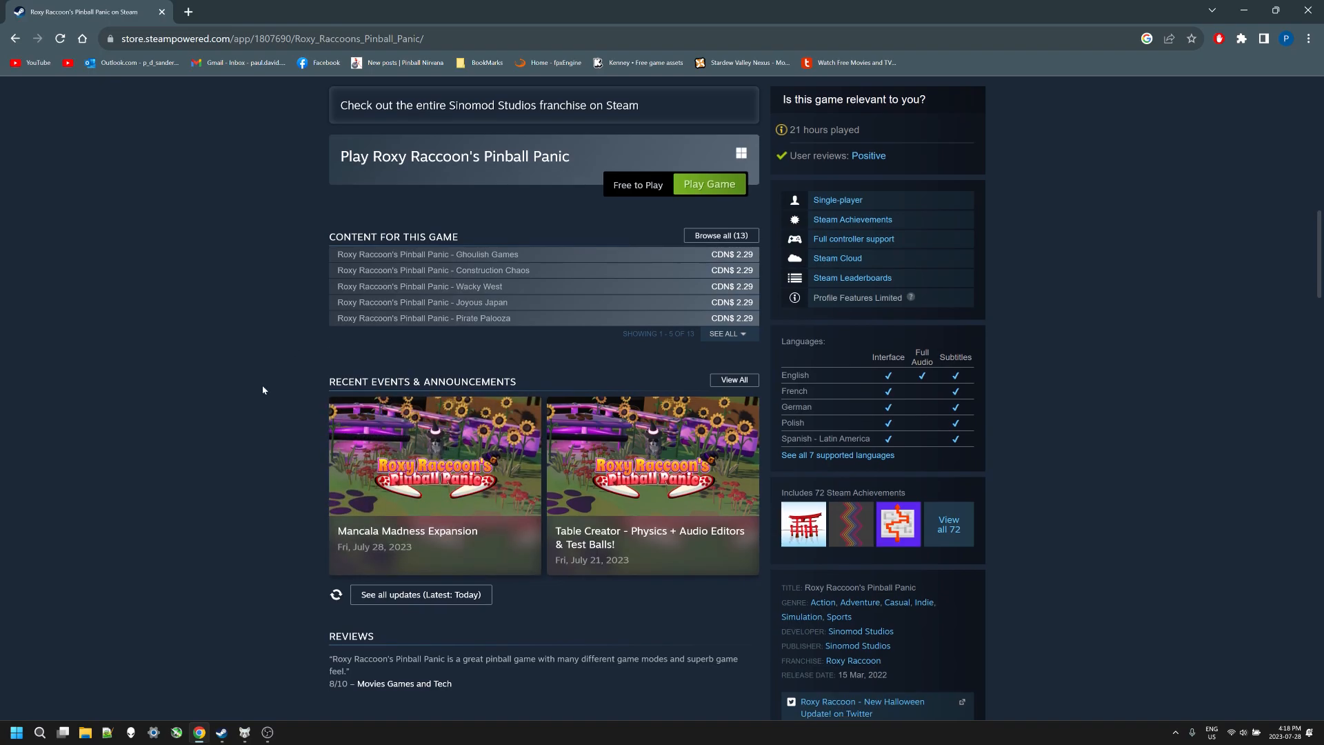
pyautogui.scroll(-3)
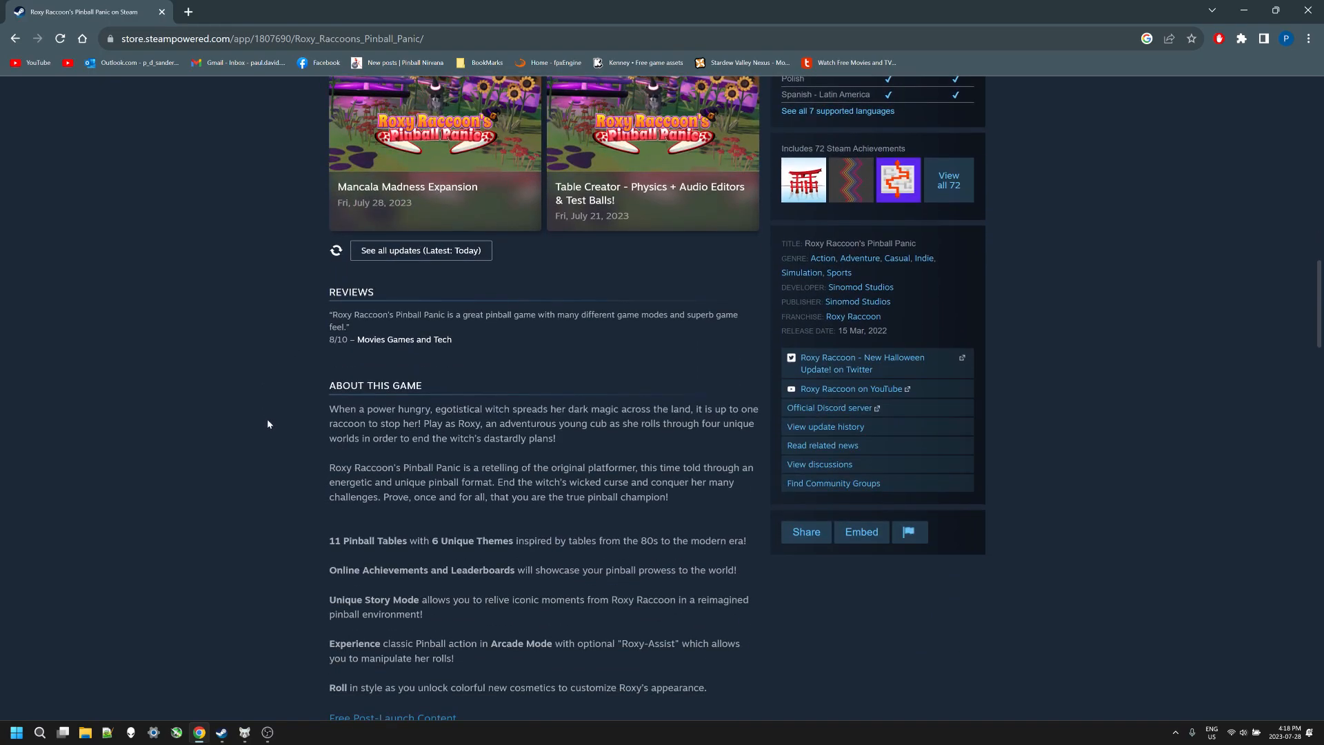